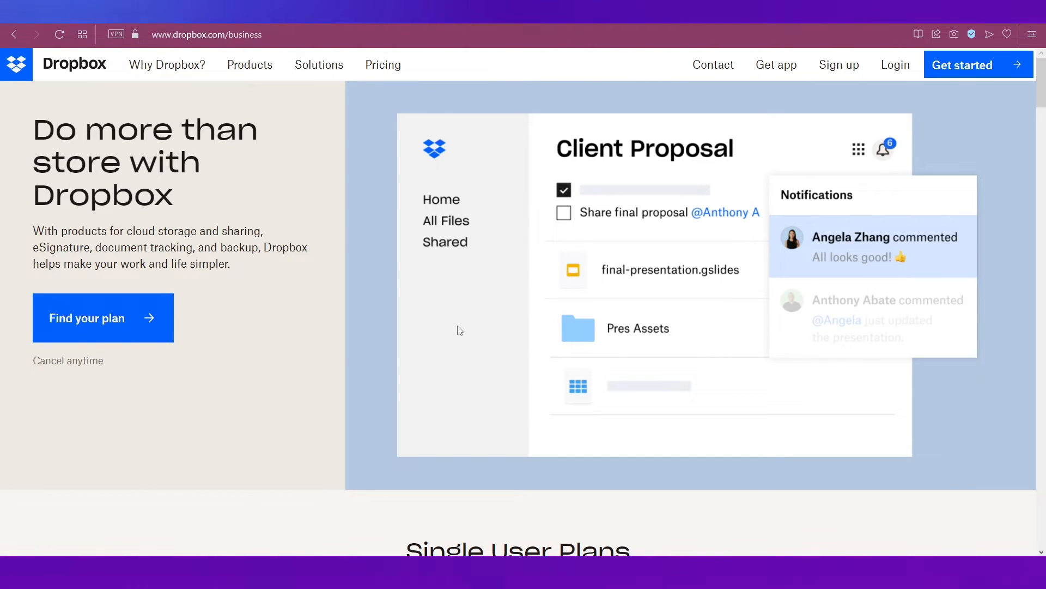
mouse_move(452, 315)
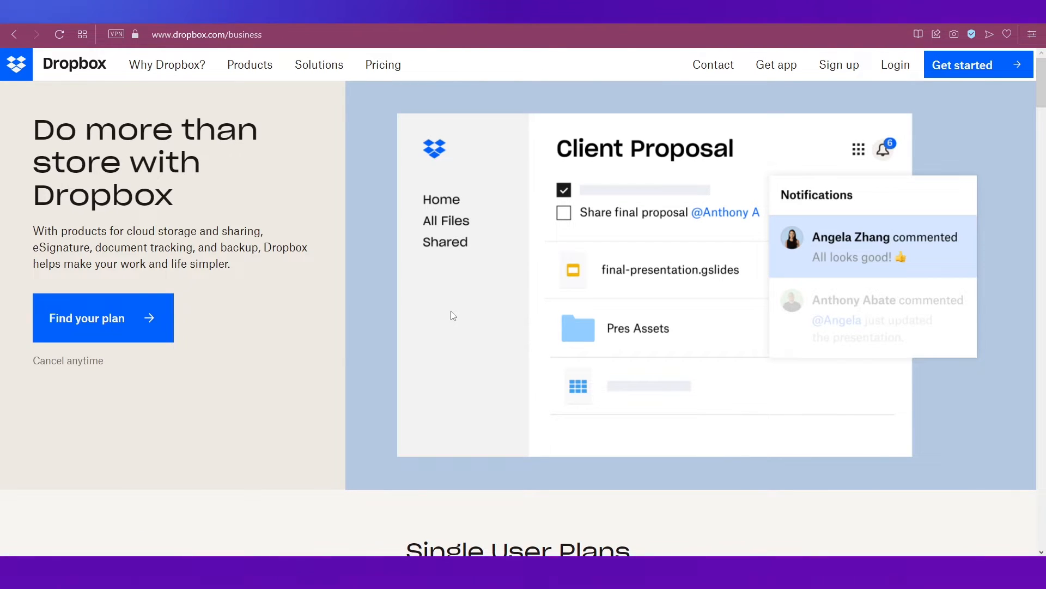
mouse_move(340, 371)
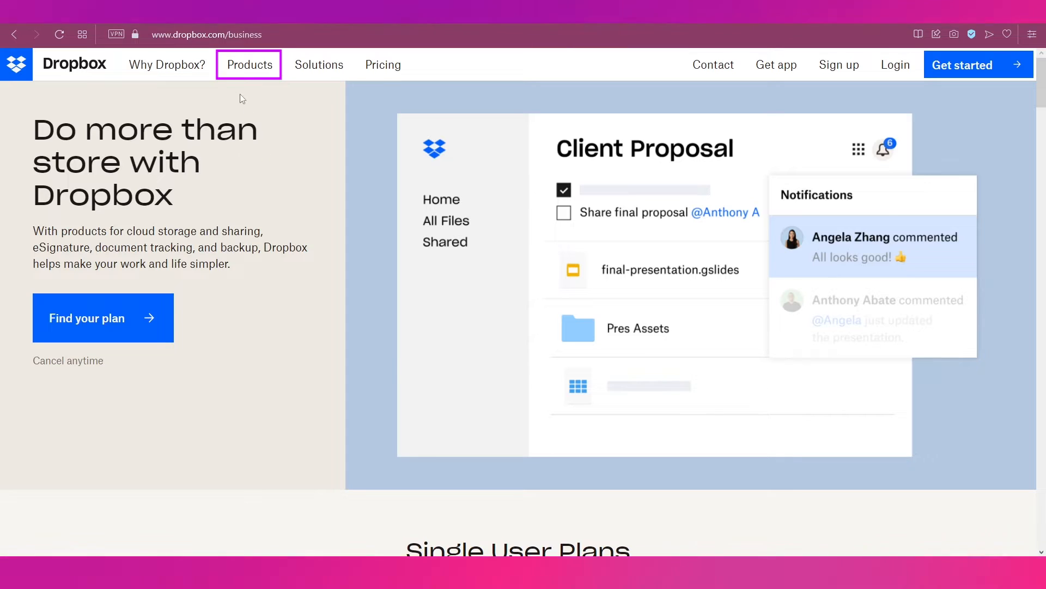
- Glance at the Products overview, then open Pricing and scroll down to the team plans
left_click(249, 65)
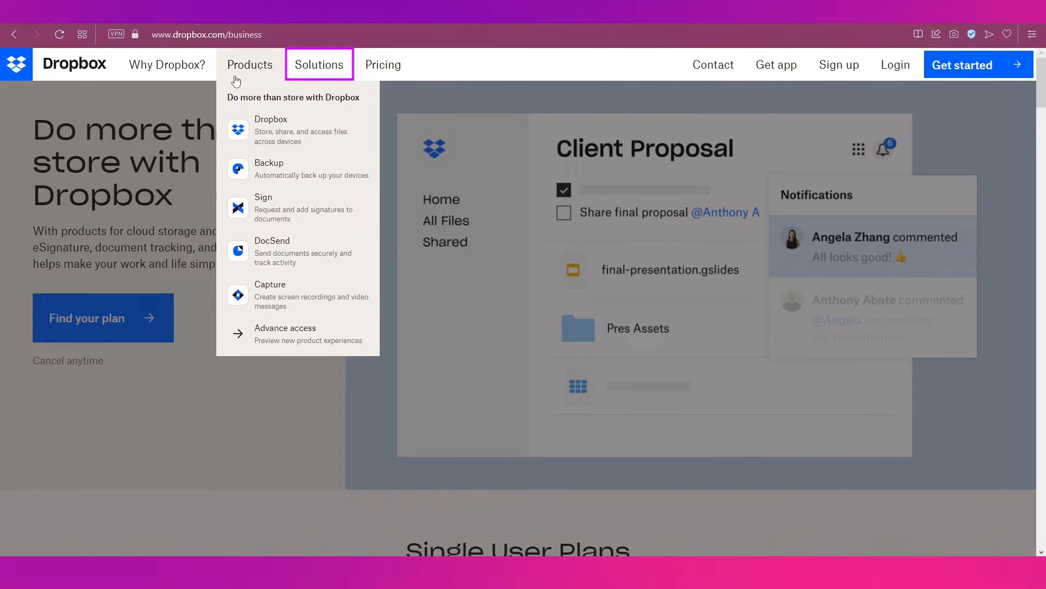
left_click(319, 65)
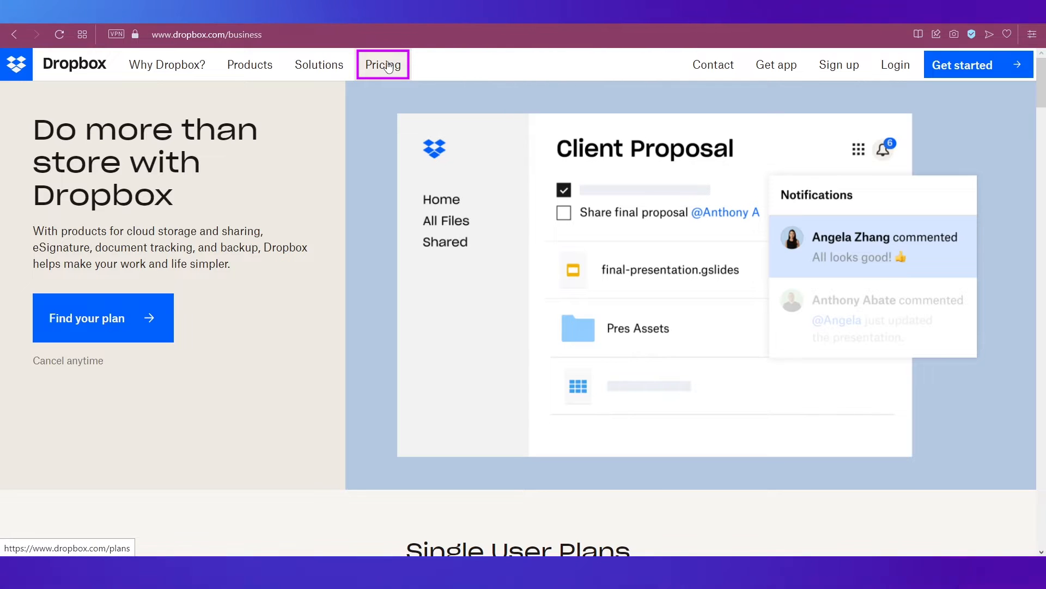
left_click(383, 65)
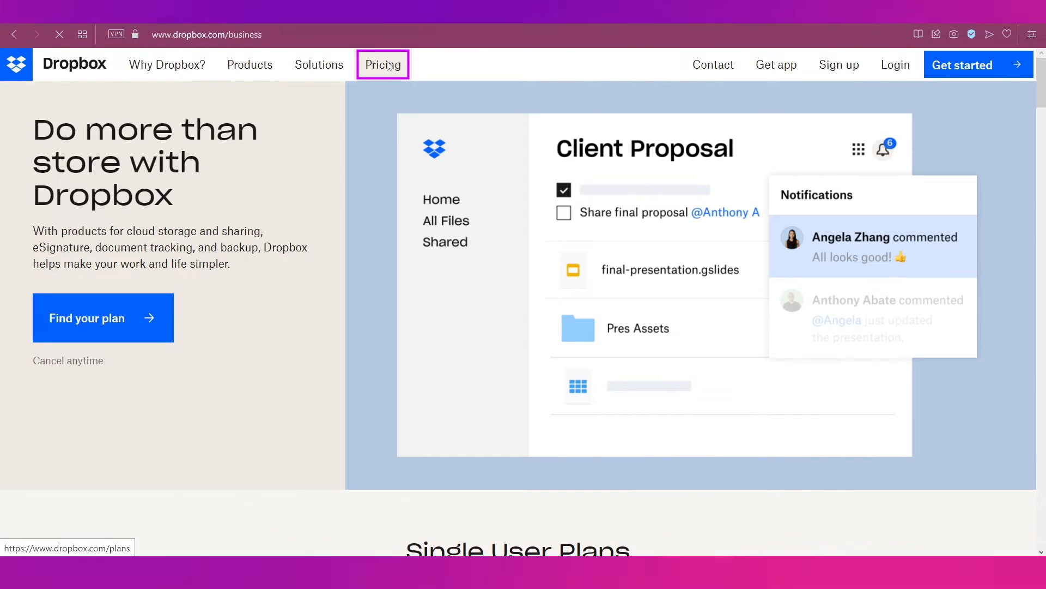
left_click(383, 65)
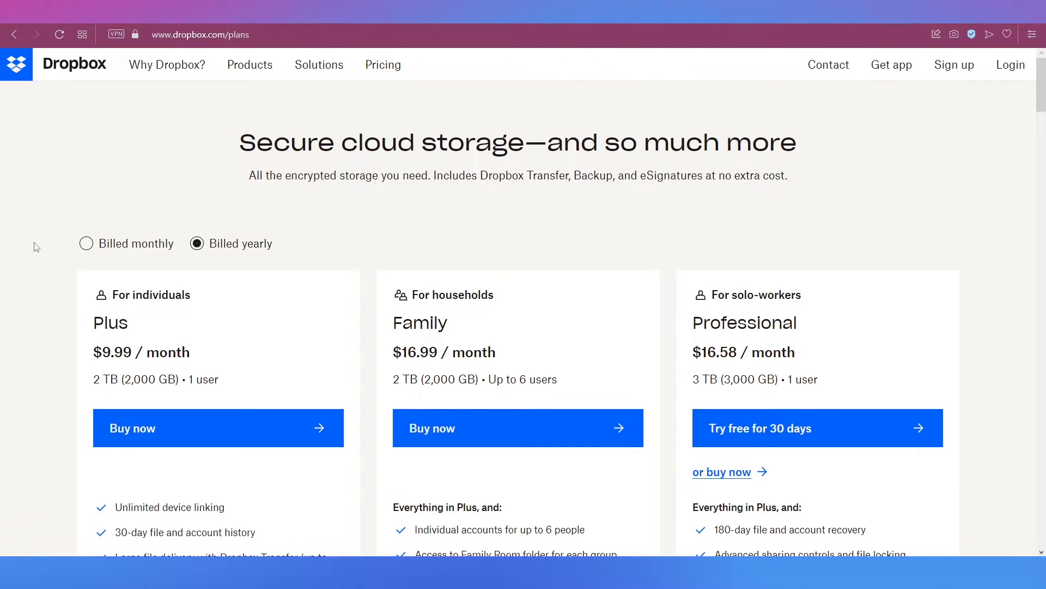
mouse_move(85, 243)
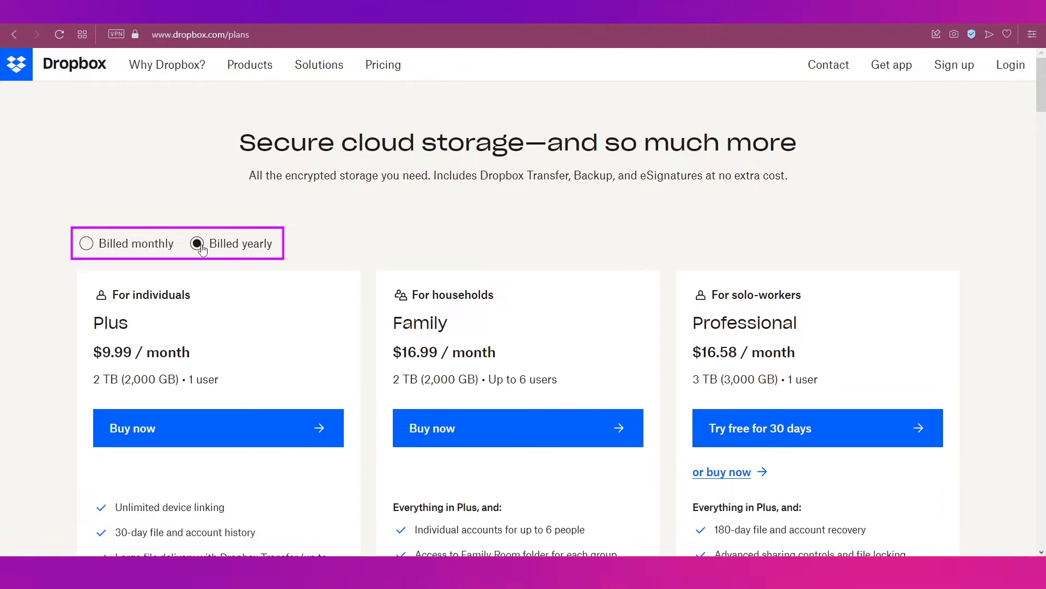
scroll("down", 3)
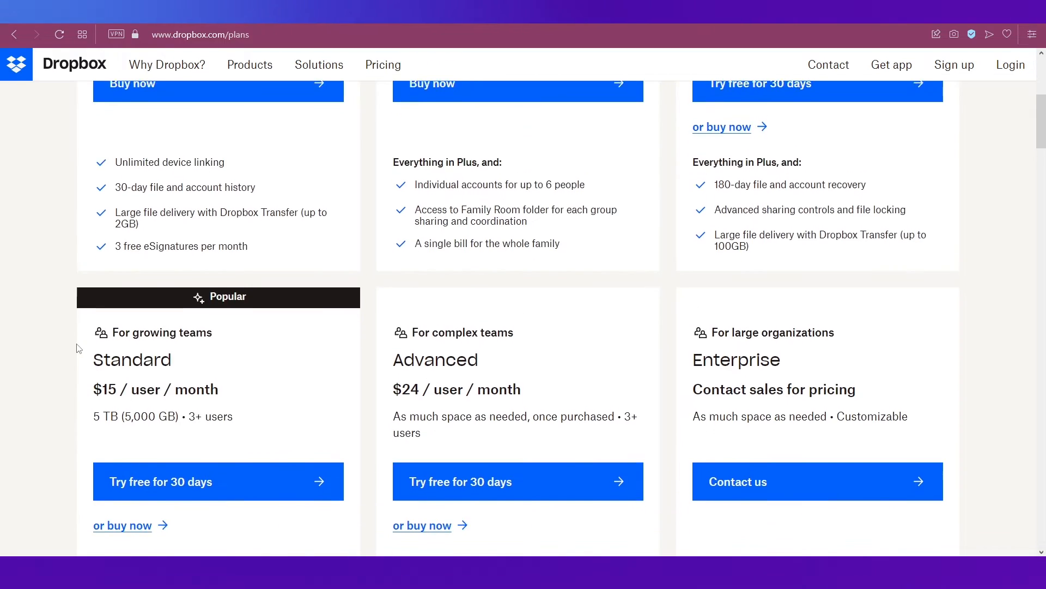
scroll("down", 3)
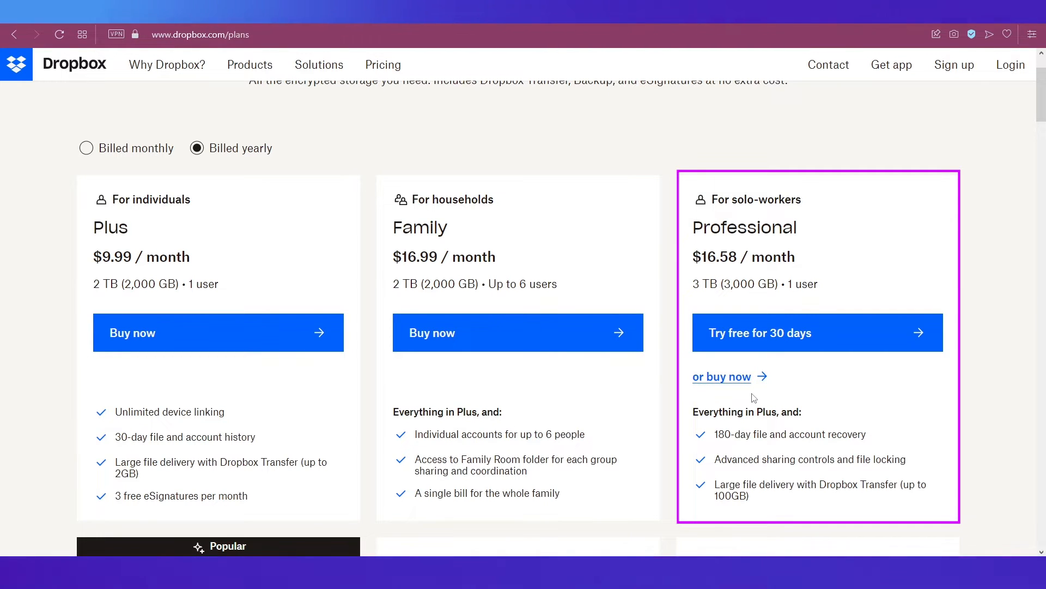
mouse_move(743, 302)
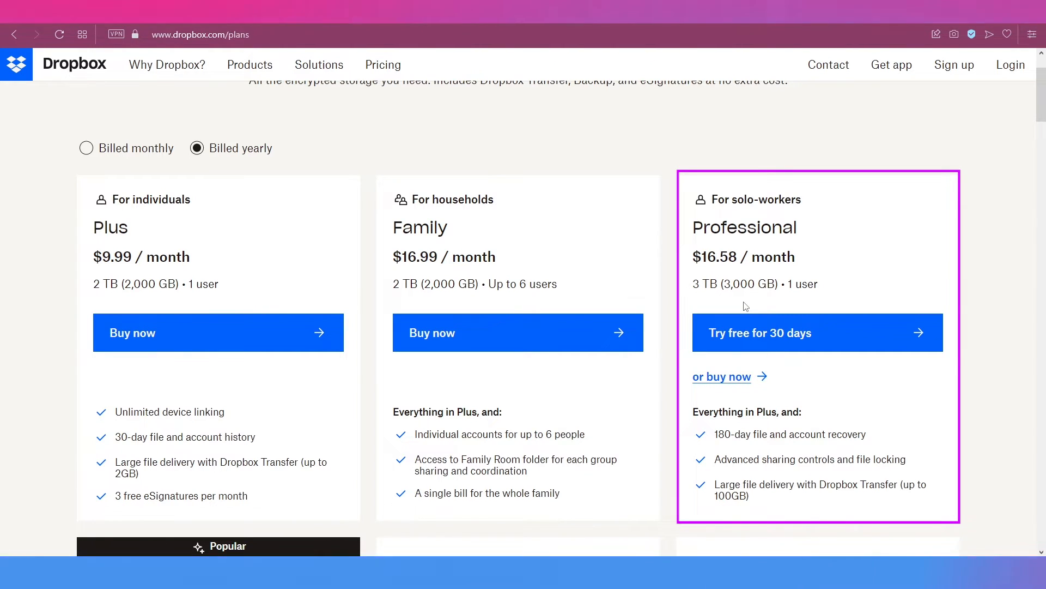
scroll("down", 3)
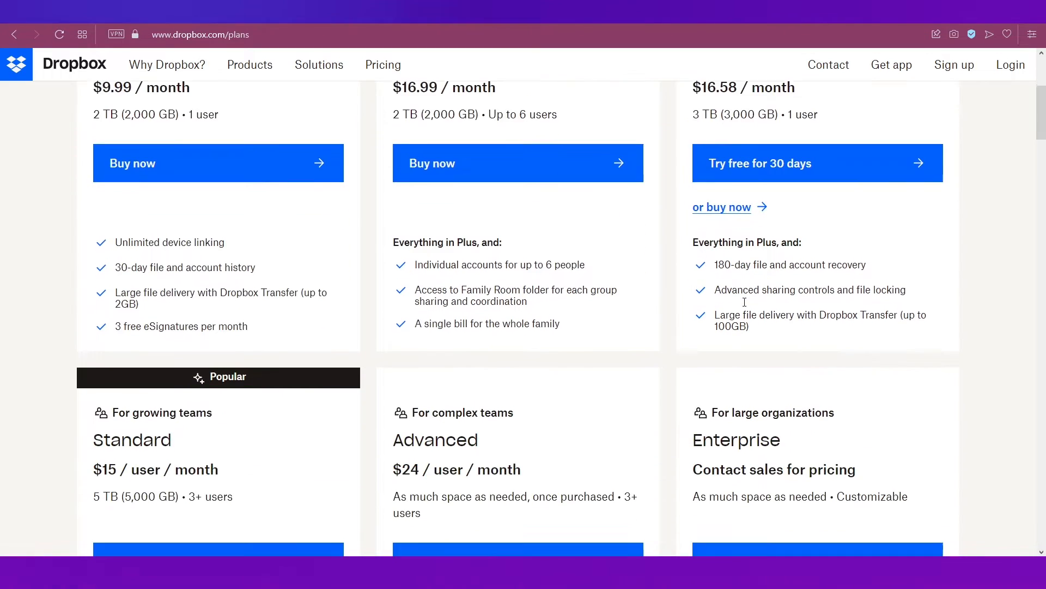
scroll("down", 3)
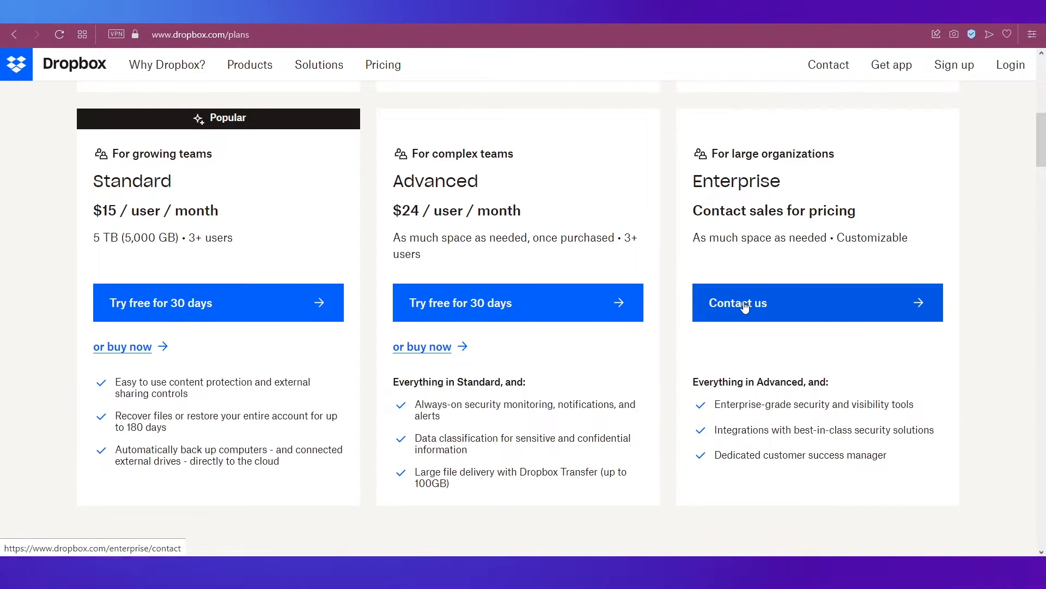
scroll("down", 3)
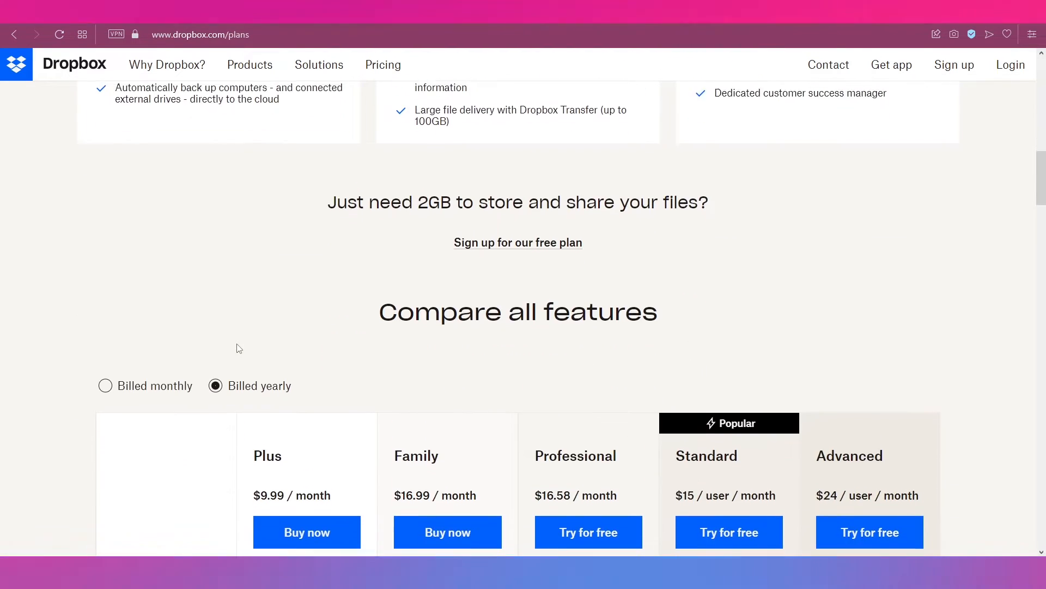
scroll("down", 3)
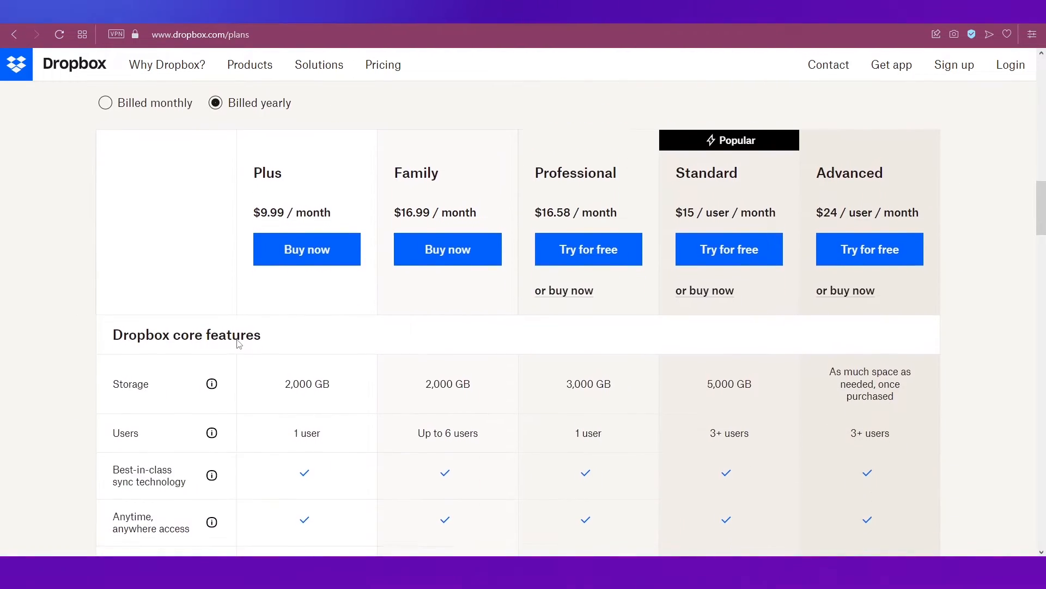
scroll("down", 3)
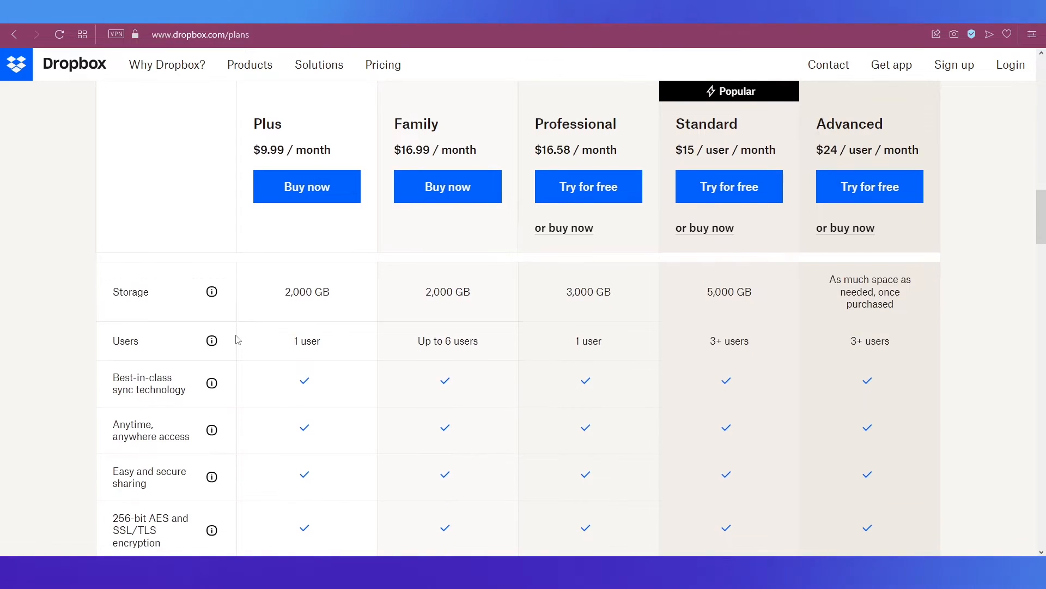
scroll("up", 3)
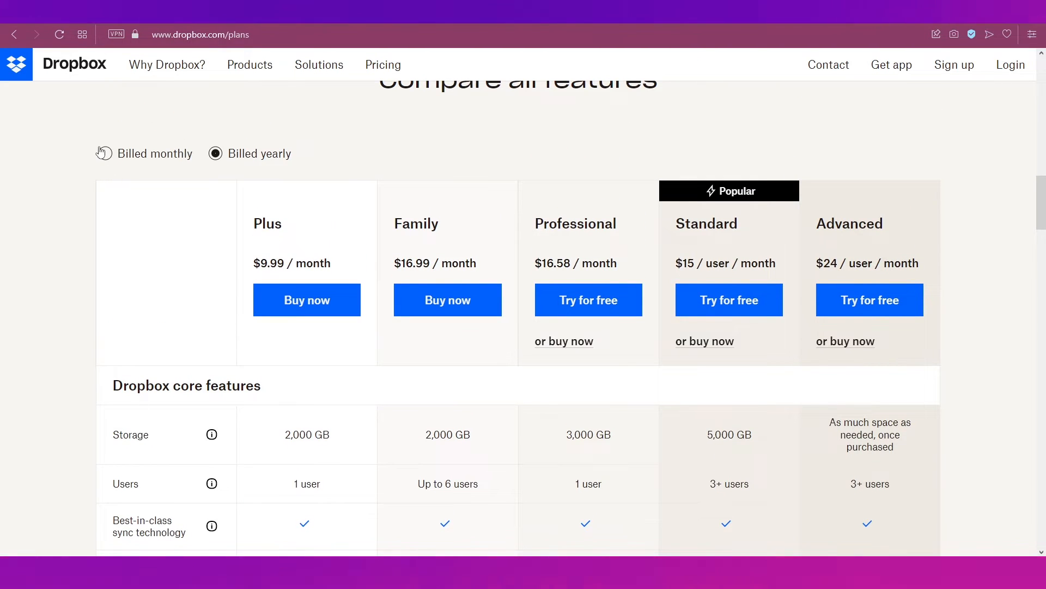
left_click(104, 154)
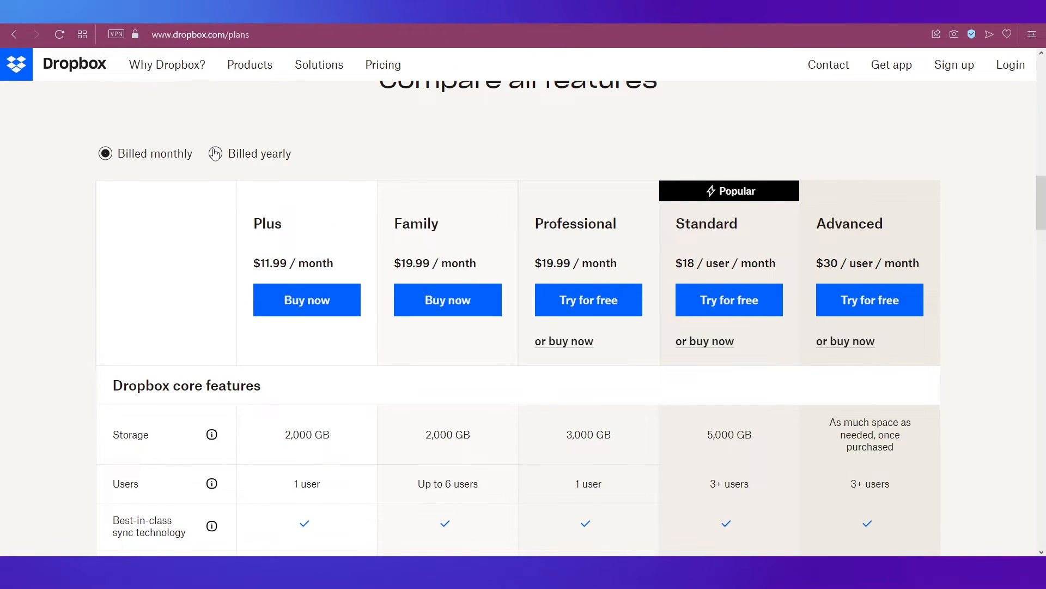
scroll("down", 3)
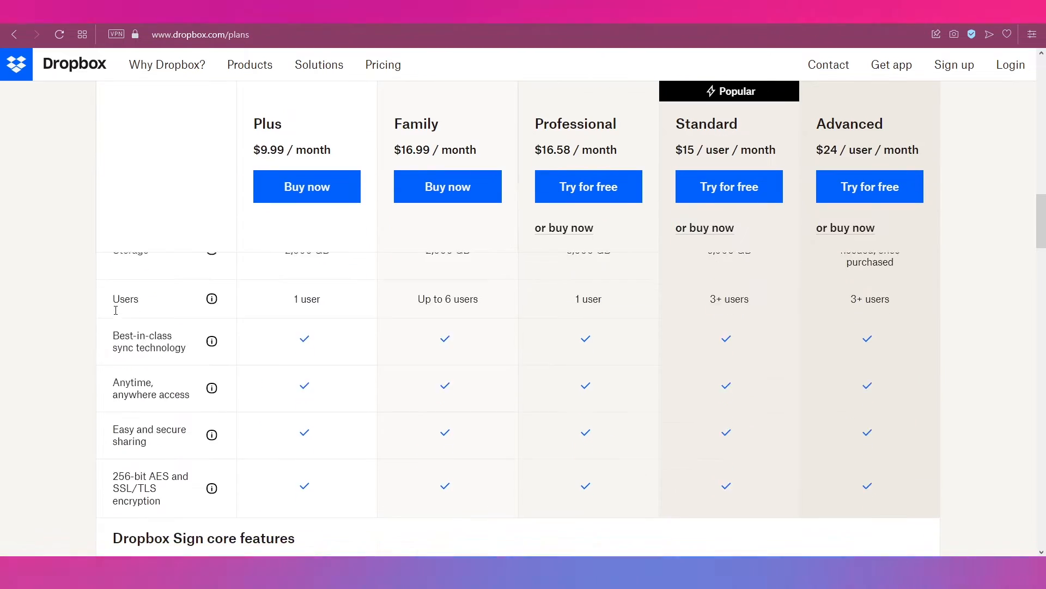
scroll("down", 3)
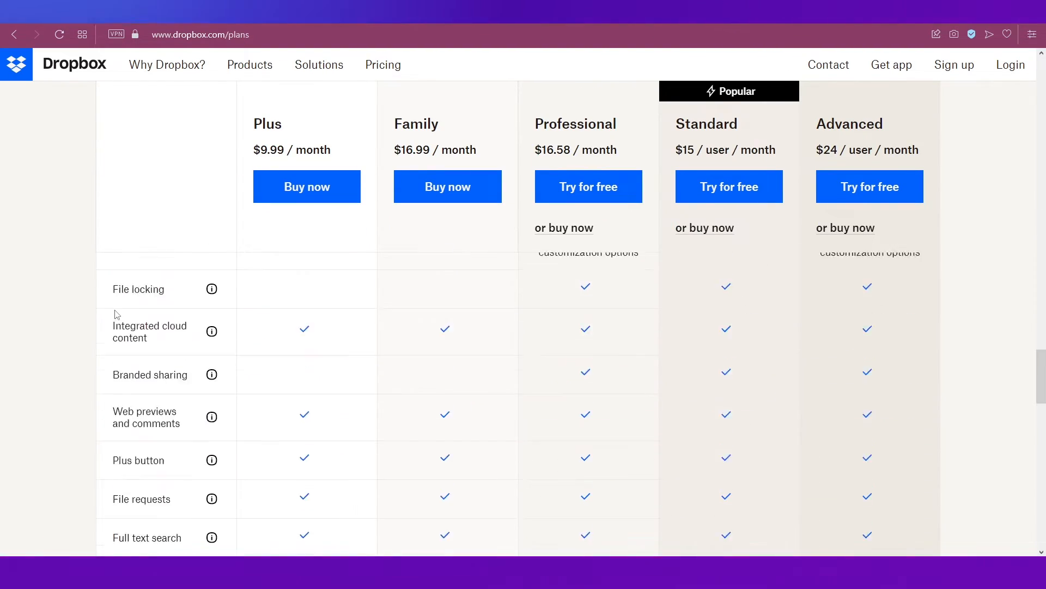
scroll("up", 3)
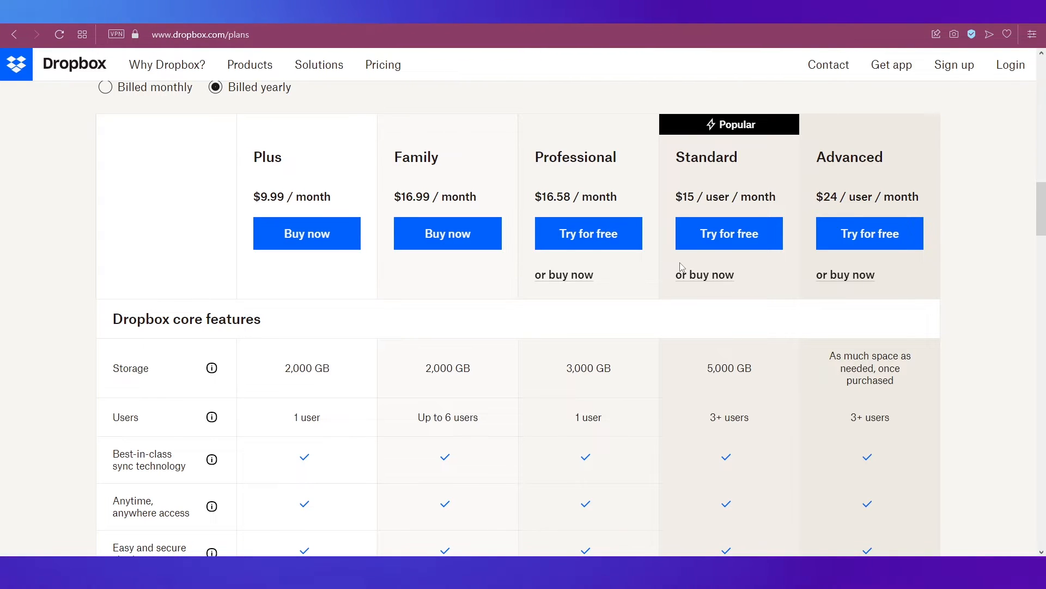
mouse_move(729, 233)
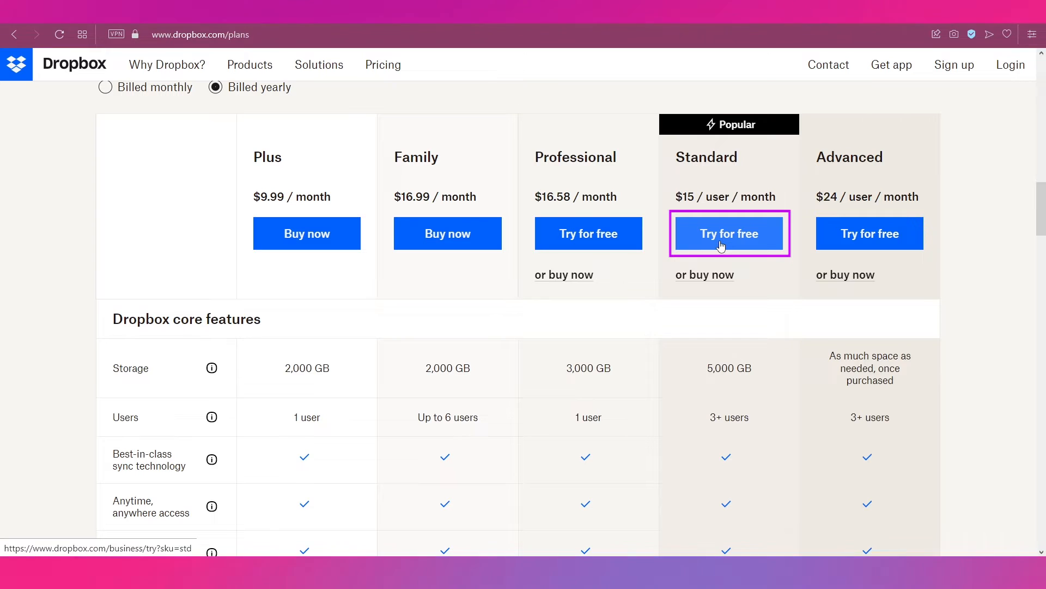
- Start the Standard plan free trial, entering account details and team name 'Zoya Creators'
left_click(729, 234)
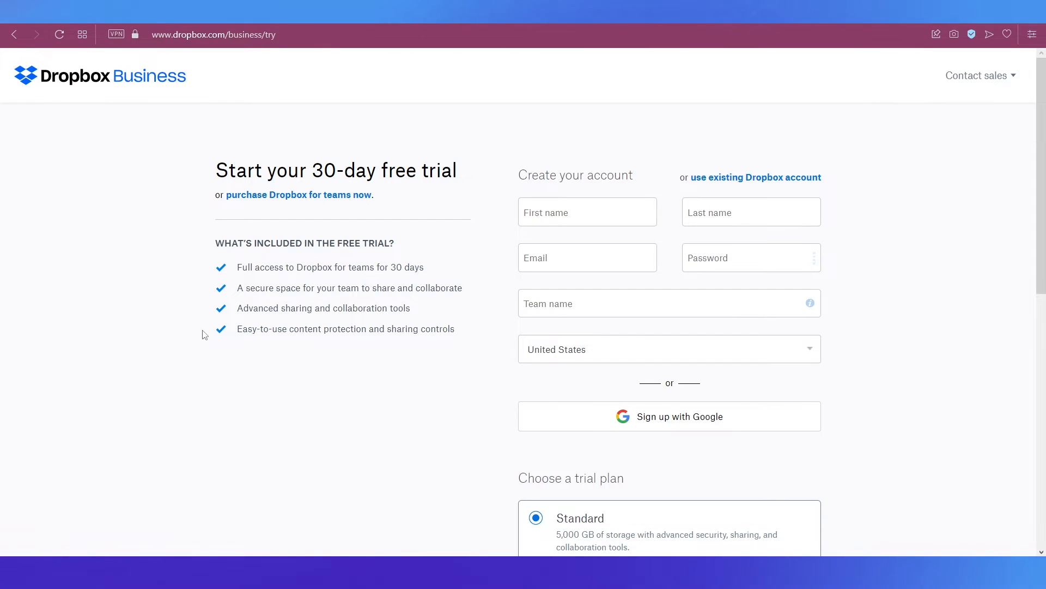
type("Zoya")
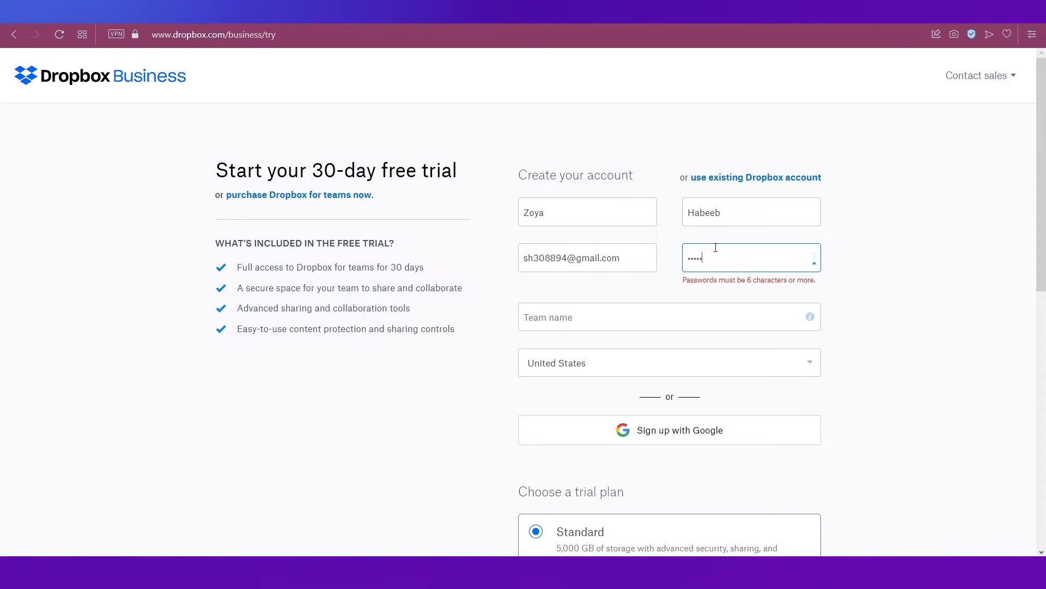
left_click(667, 303)
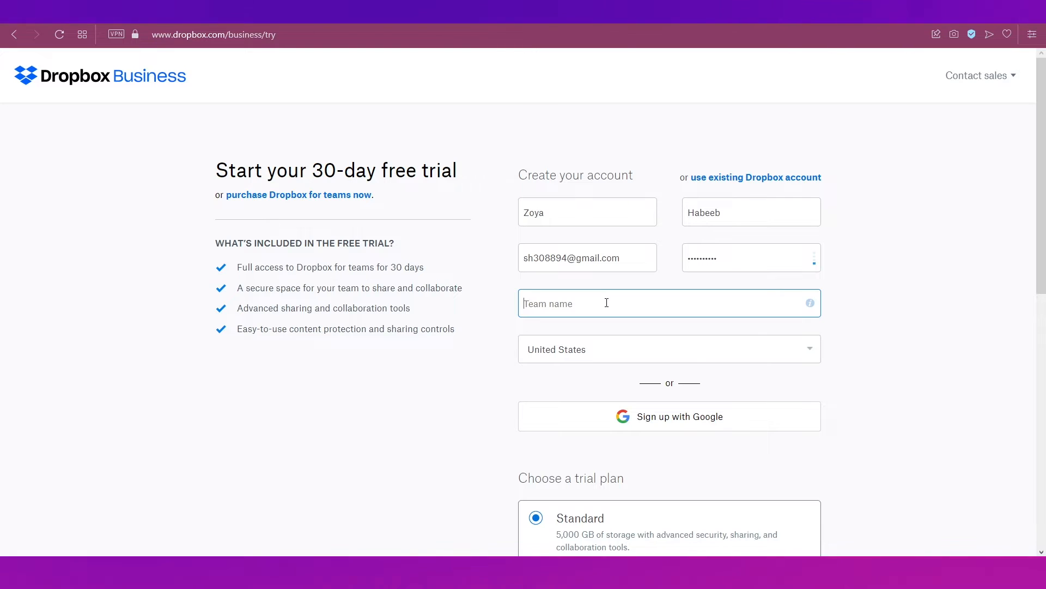
type("Zoya")
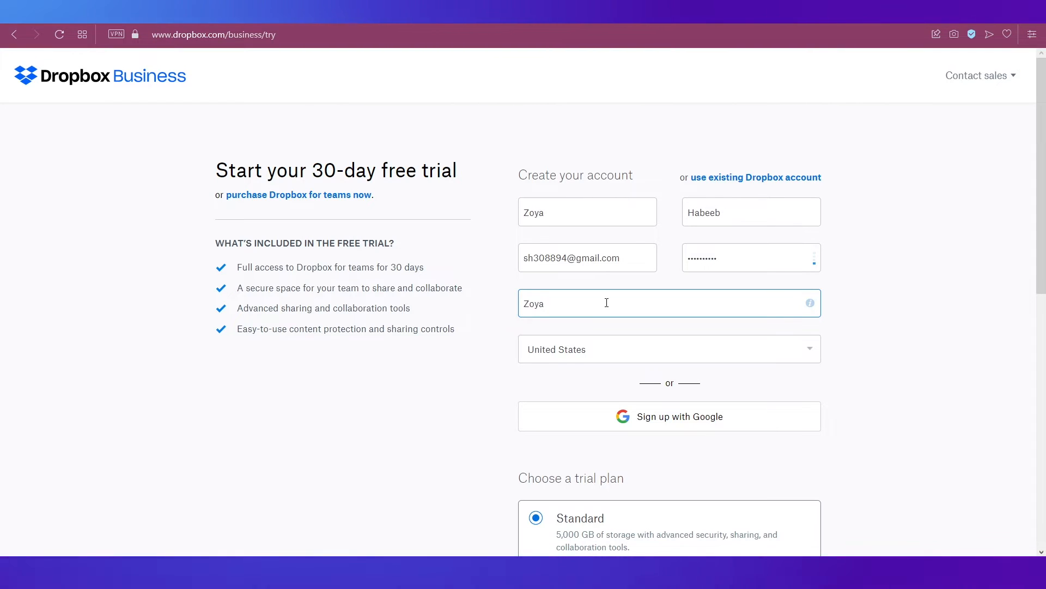
type("Creators")
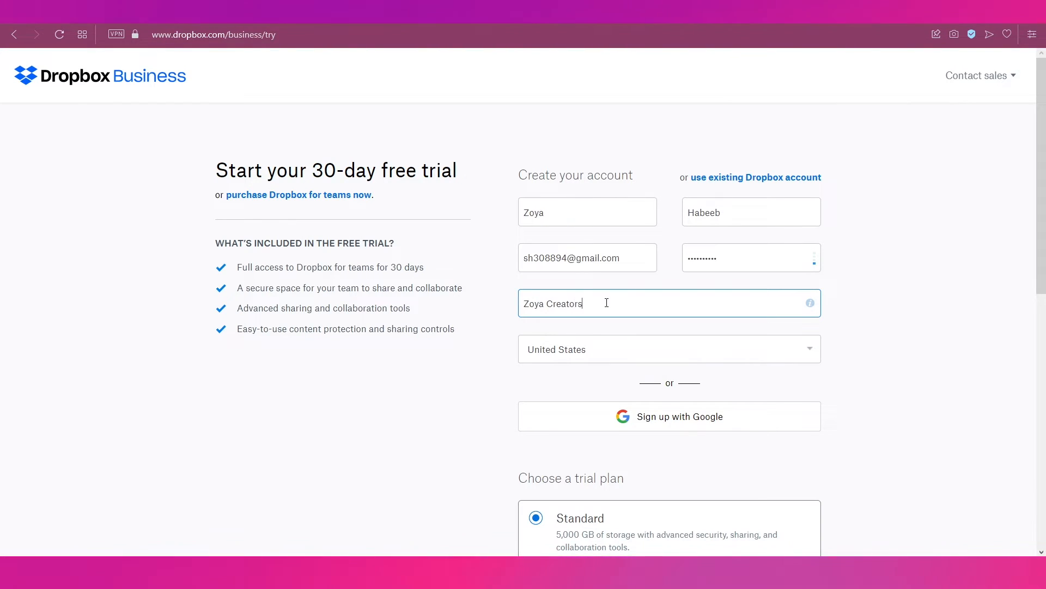
mouse_move(503, 405)
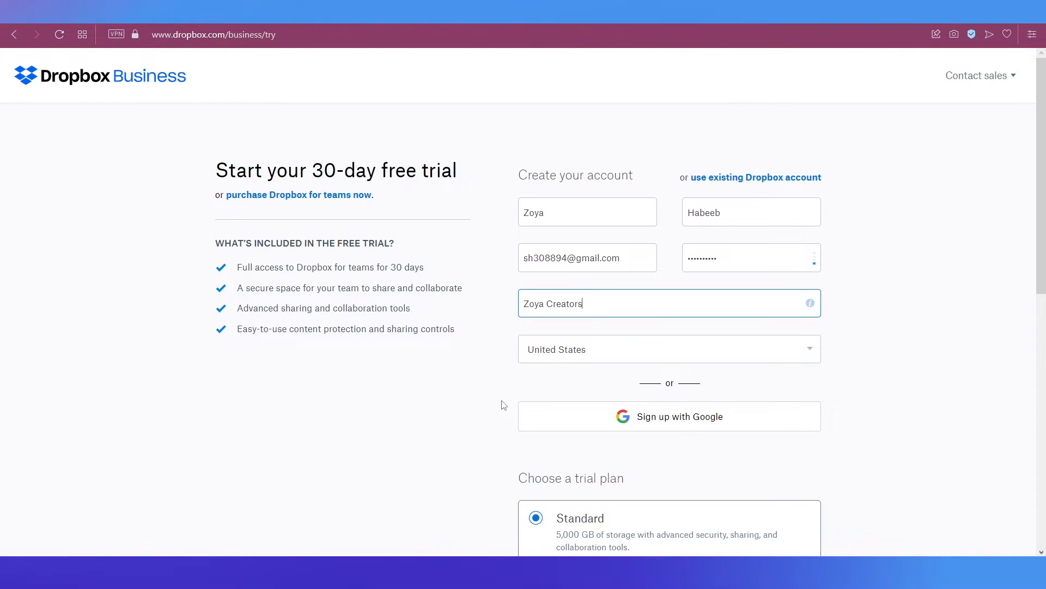
scroll("down", 3)
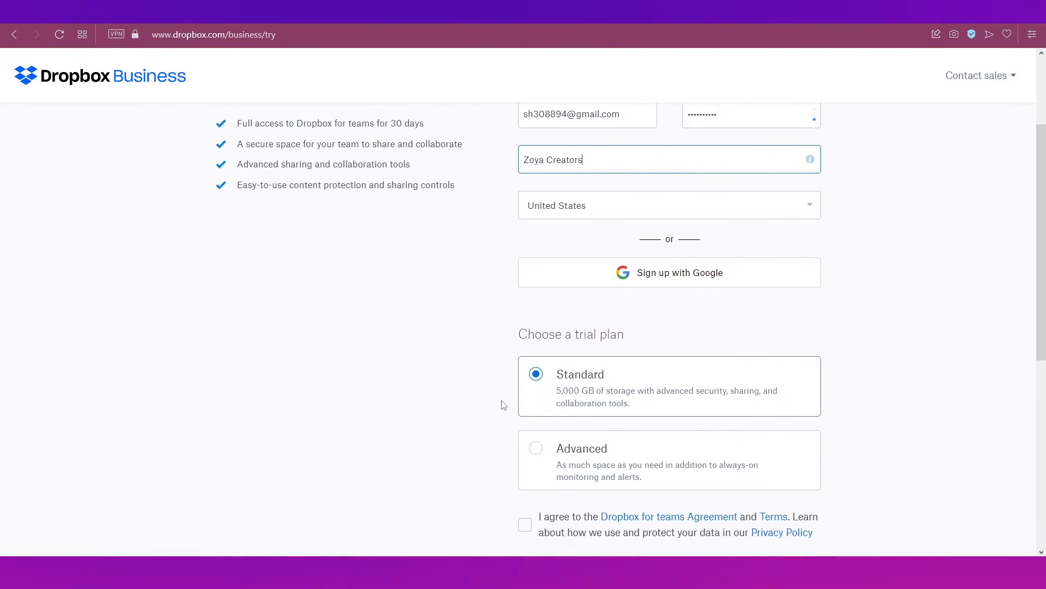
scroll("down", 3)
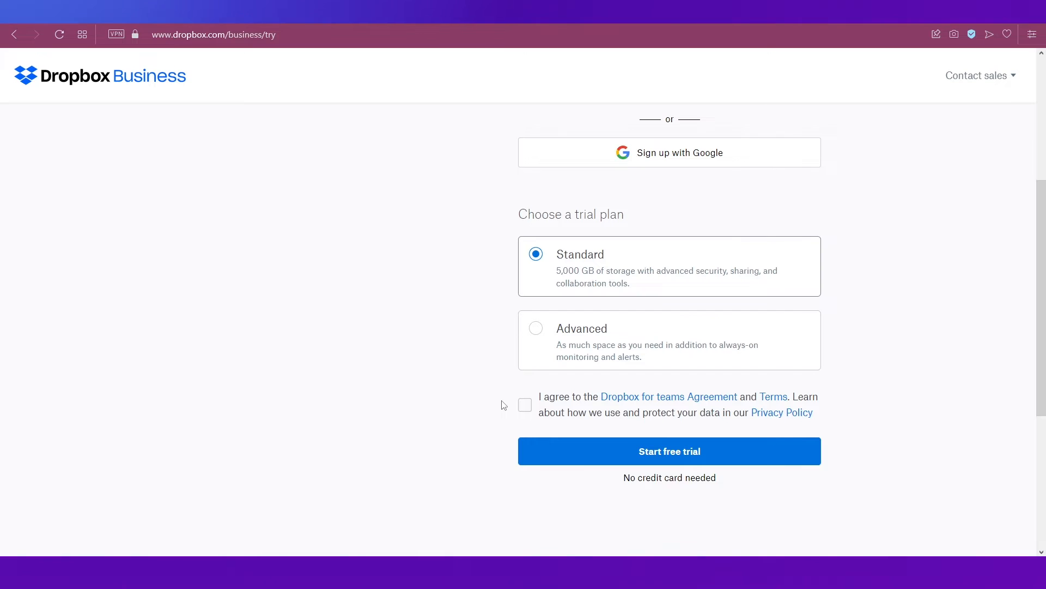
mouse_move(524, 405)
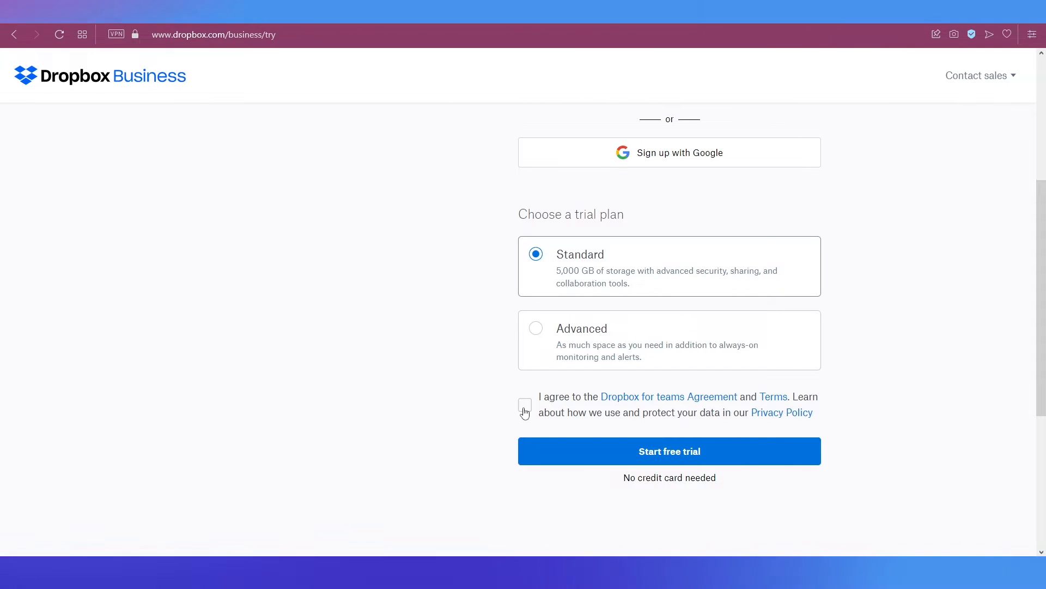
- Accept the Dropbox for teams terms and submit the Standard plan trial signup
left_click(525, 405)
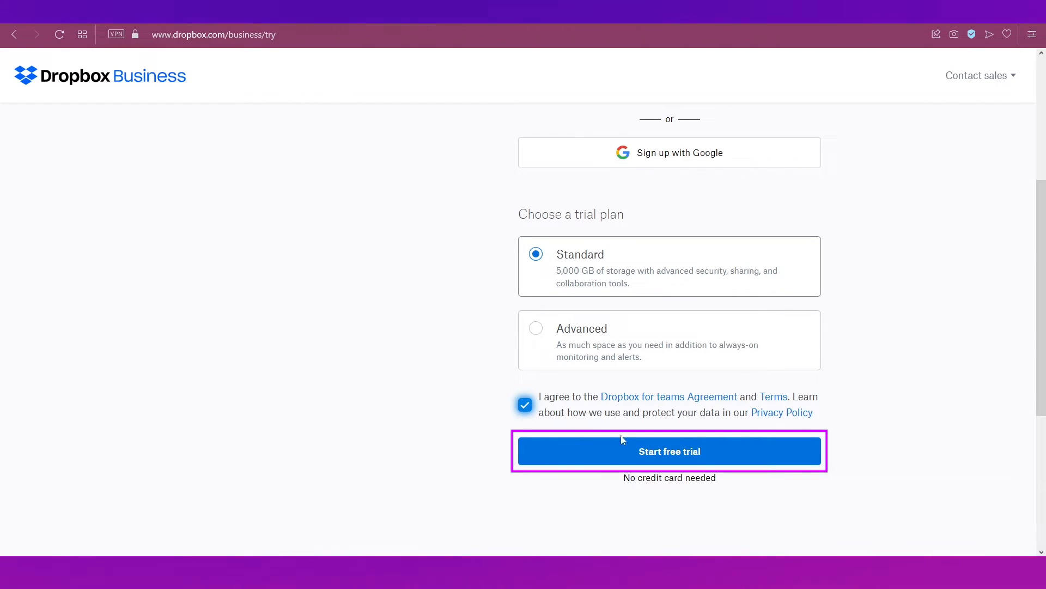
left_click(669, 451)
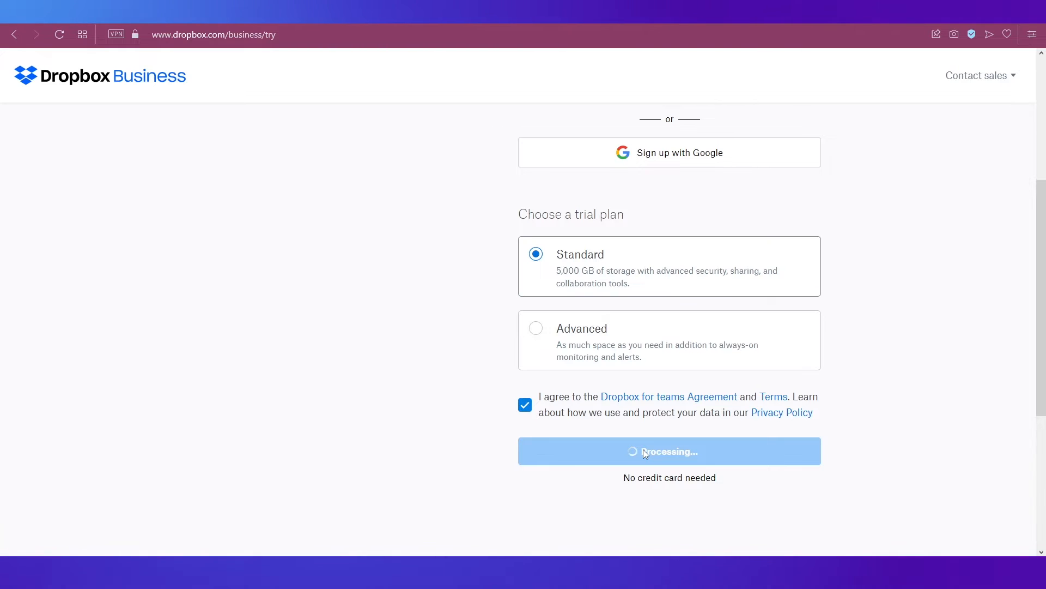
left_click(668, 451)
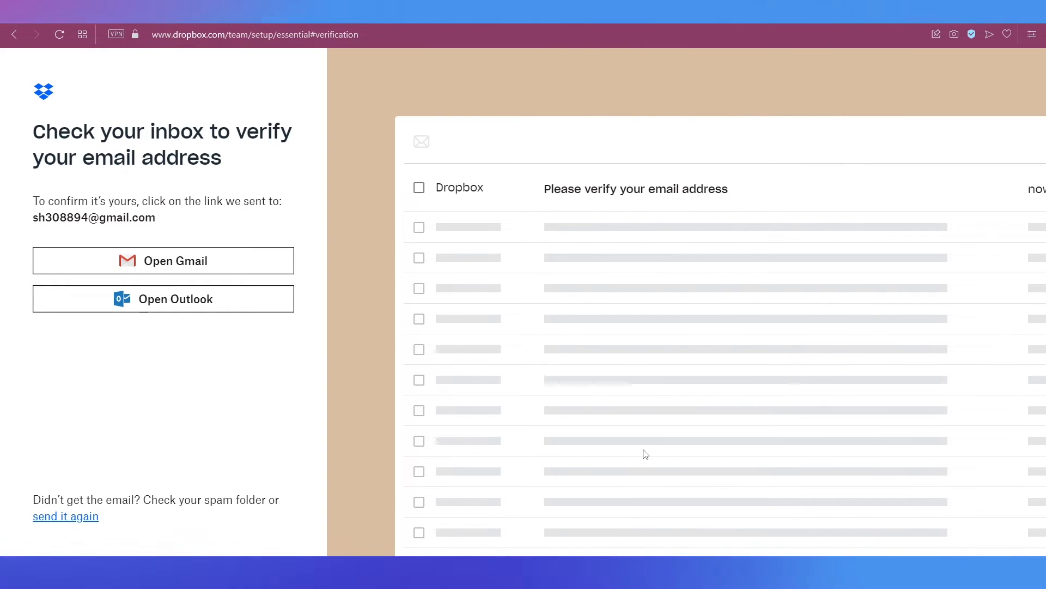
mouse_move(596, 374)
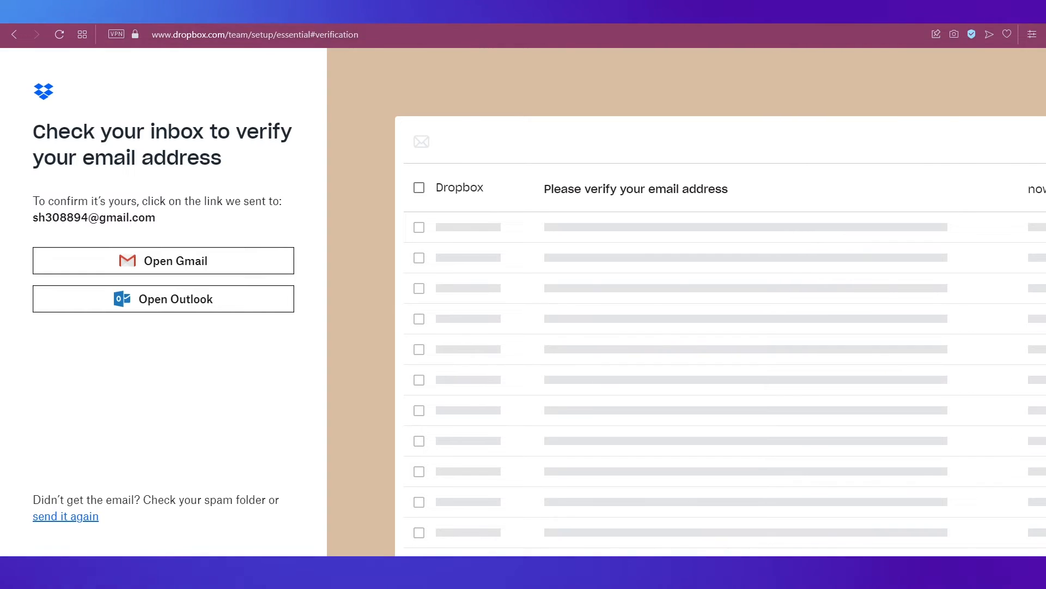
- Verify the account email using the Dropbox verification message in Gmail
left_click(163, 260)
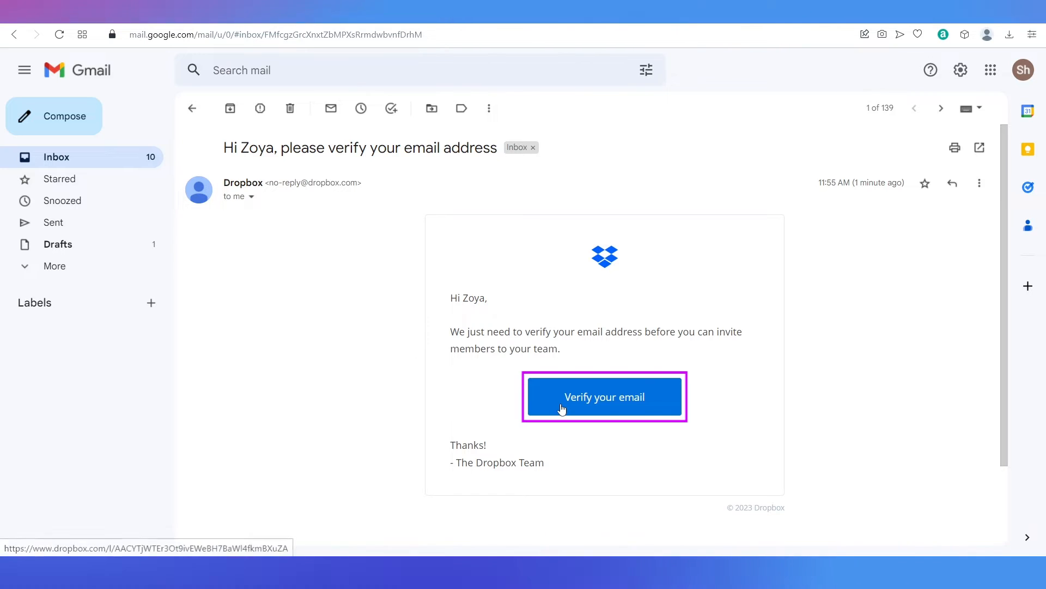
left_click(604, 396)
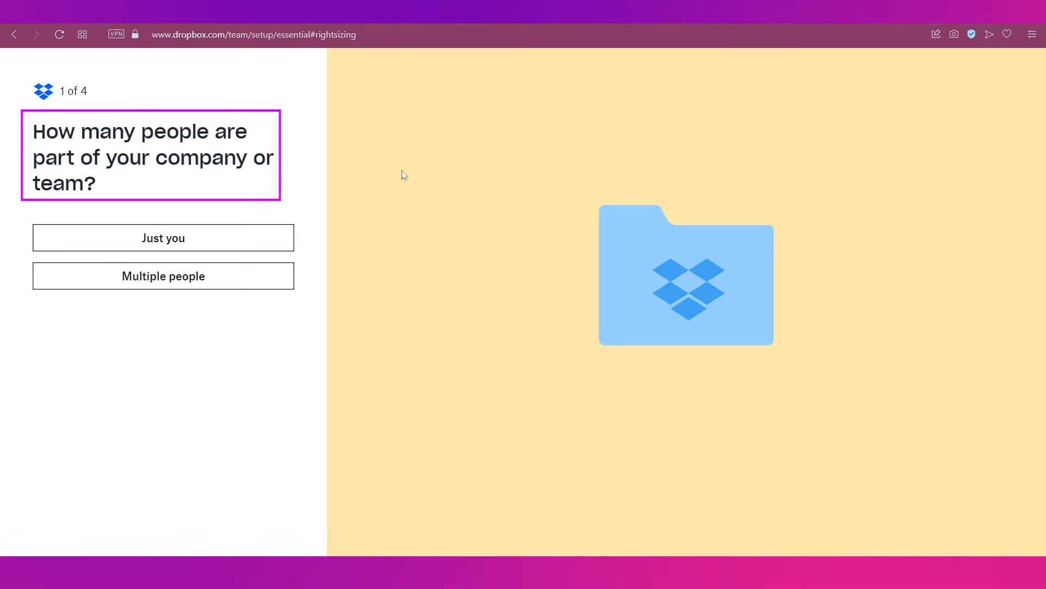
- Answer that multiple people are on the team and pick Art / Design as the work type
left_click(163, 276)
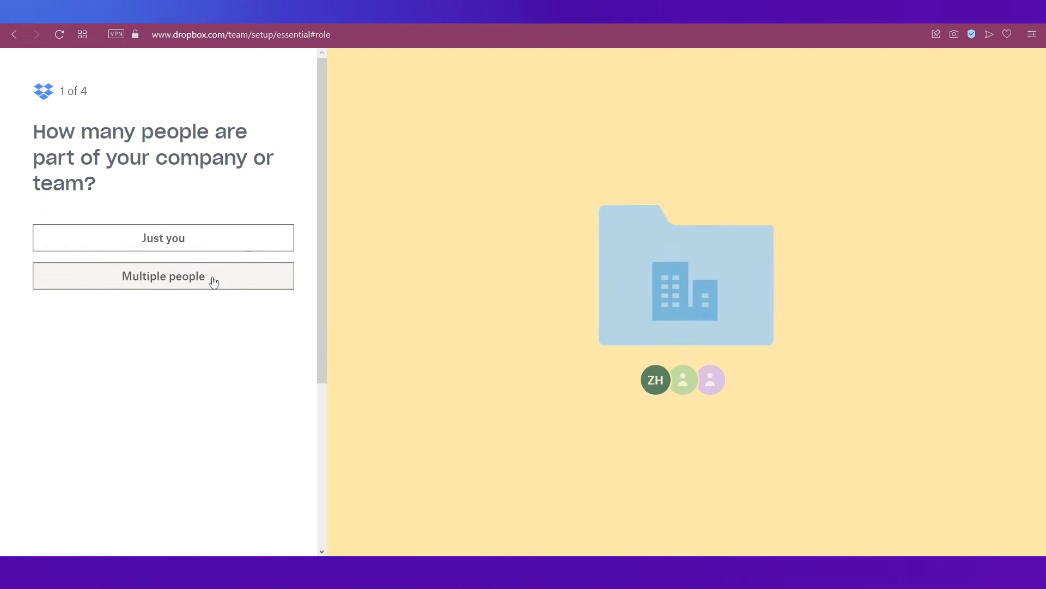
left_click(163, 276)
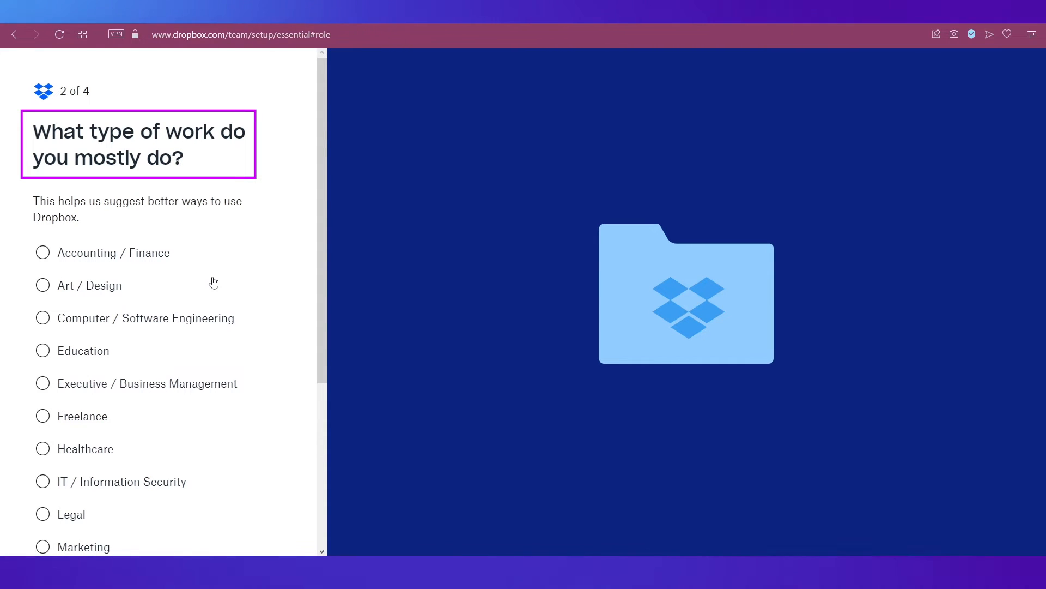
scroll("down", 3)
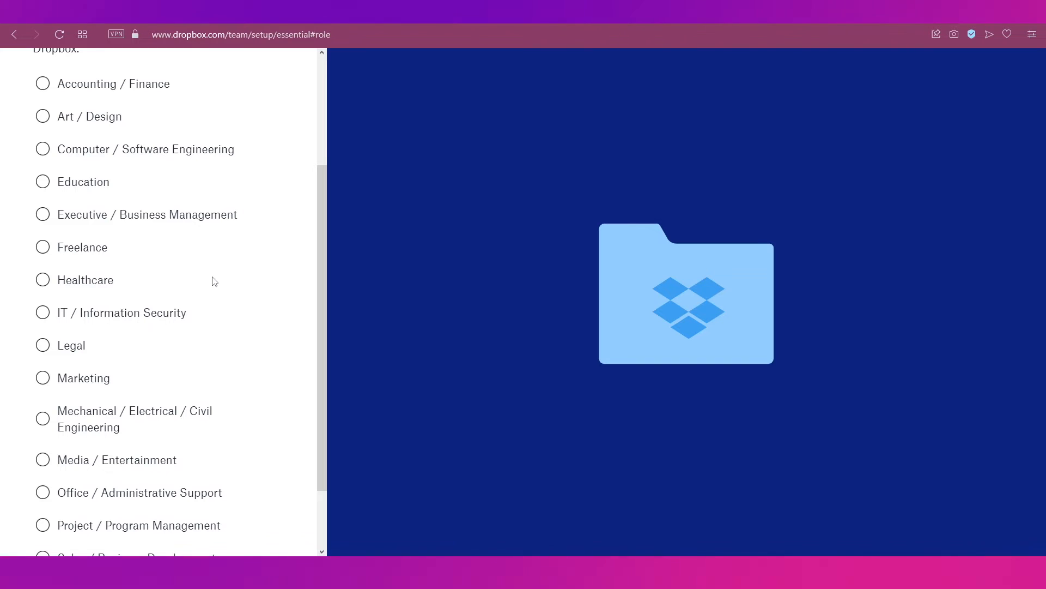
scroll("down", 3)
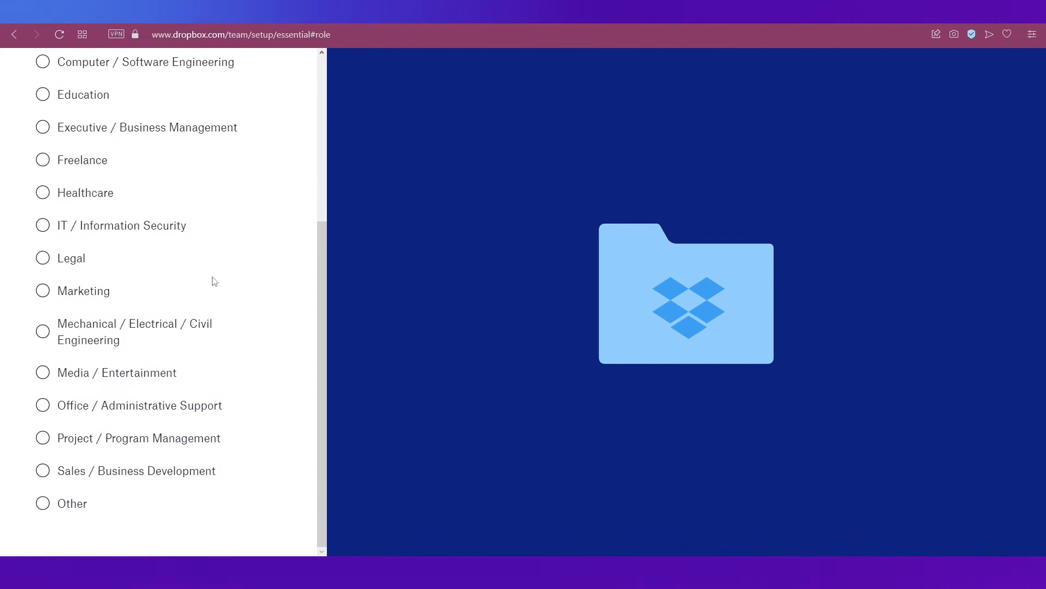
scroll("up", 3)
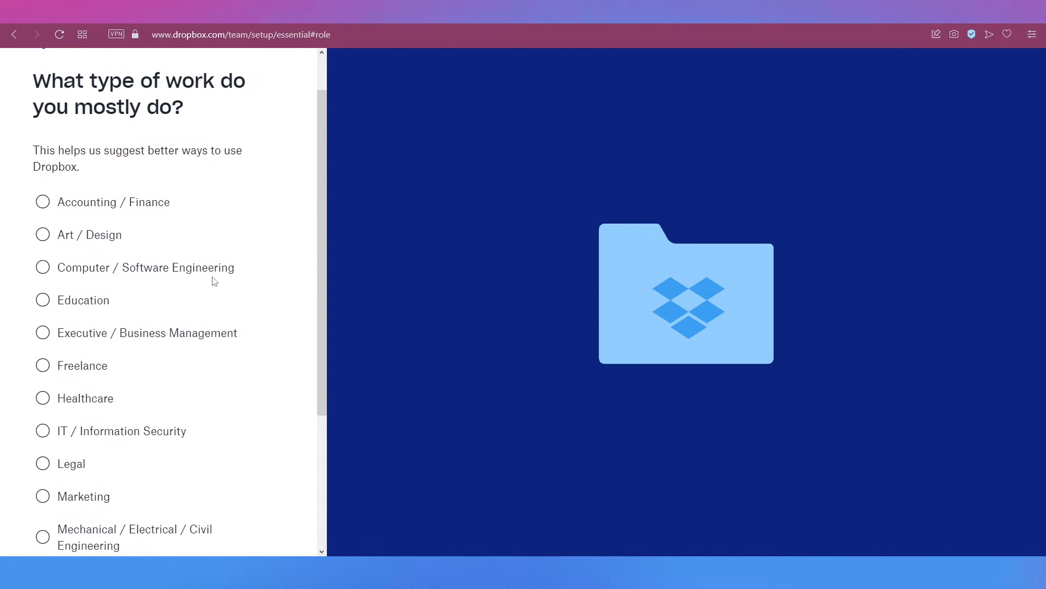
scroll("down", 3)
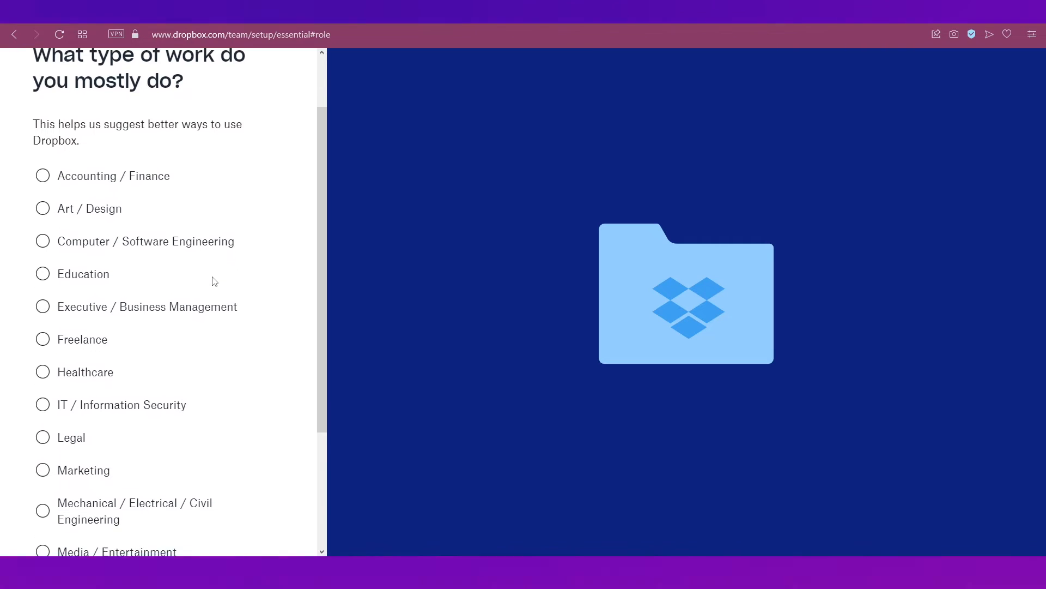
scroll("down", 3)
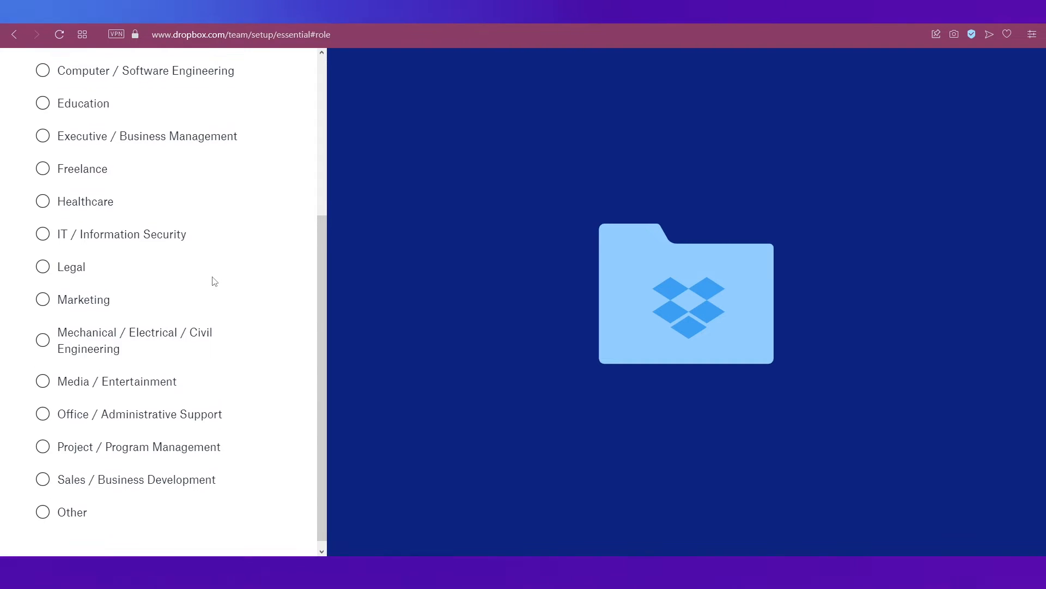
scroll("up", 3)
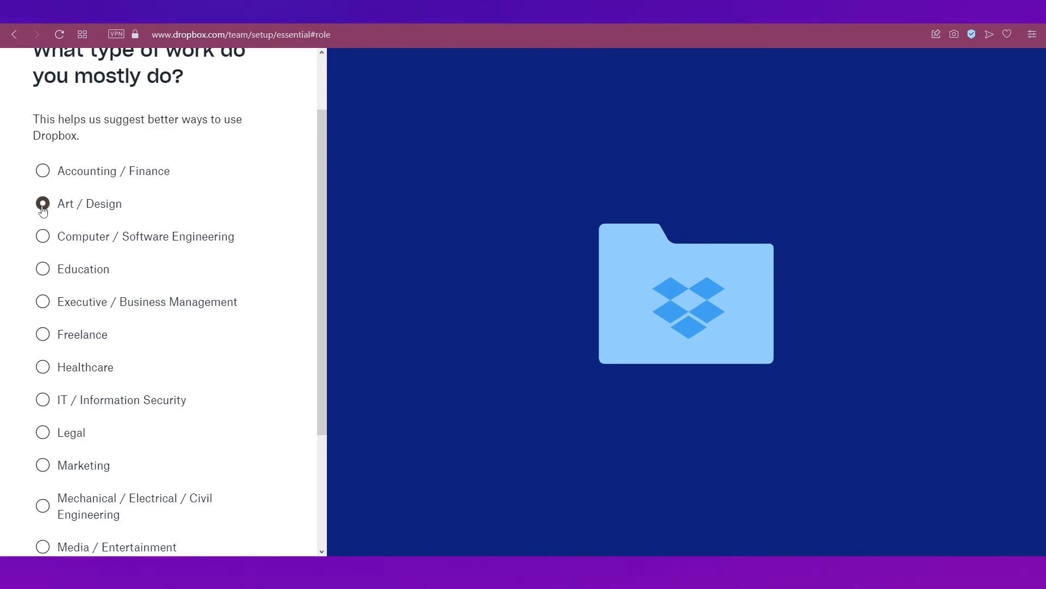
left_click(42, 204)
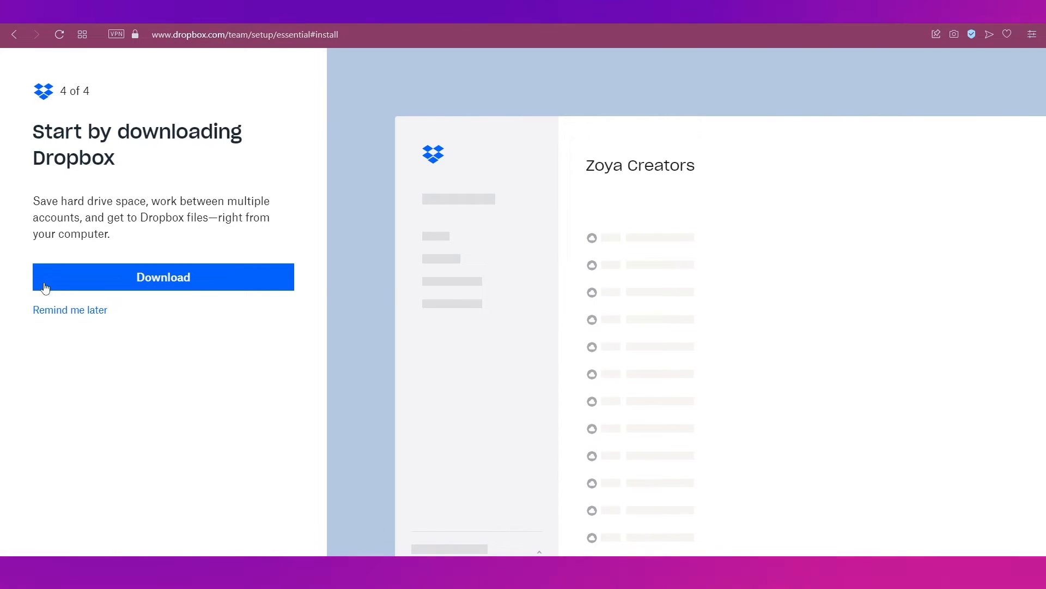
- Skip the desktop app with Remind me later and browse the team's All files sidebar
left_click(70, 309)
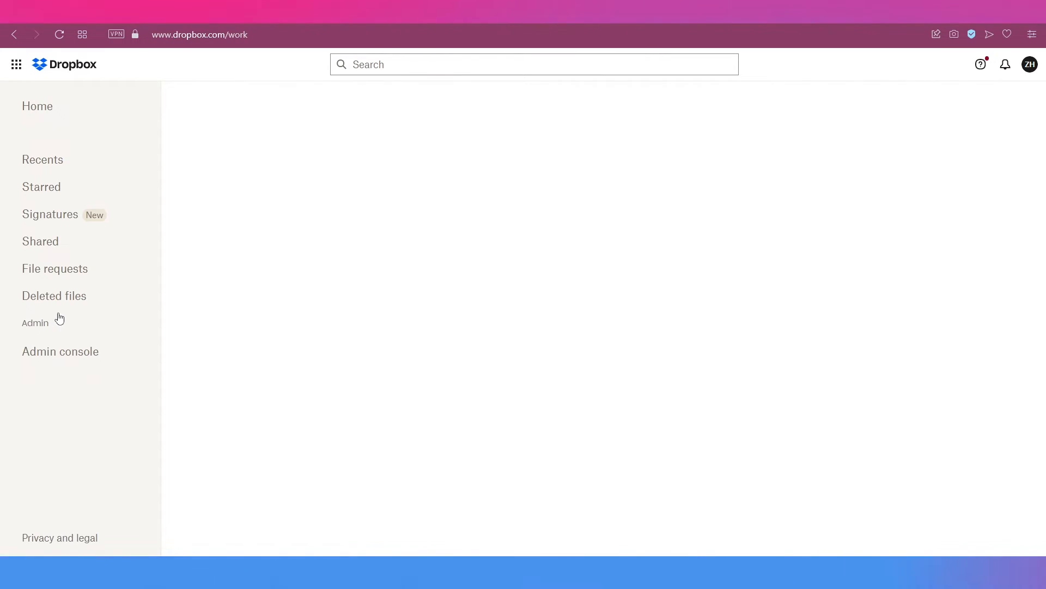
left_click(37, 106)
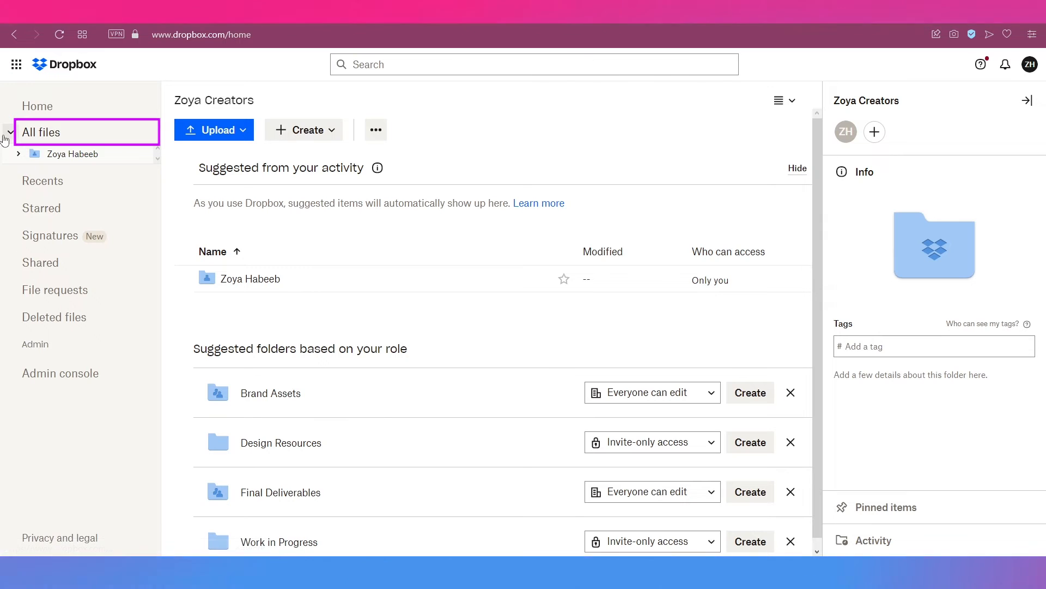
mouse_move(72, 154)
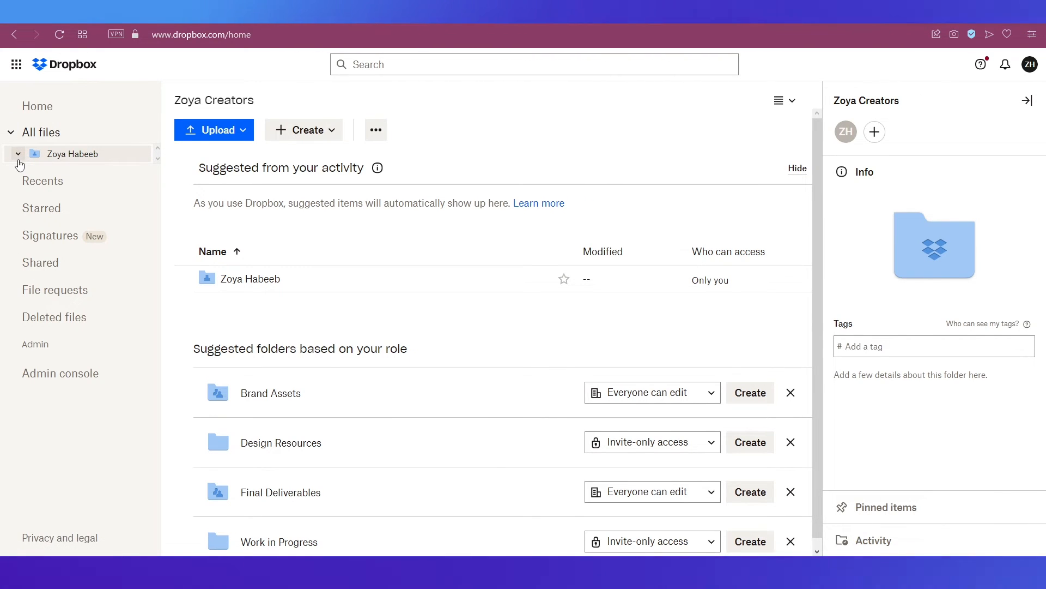
left_click(20, 153)
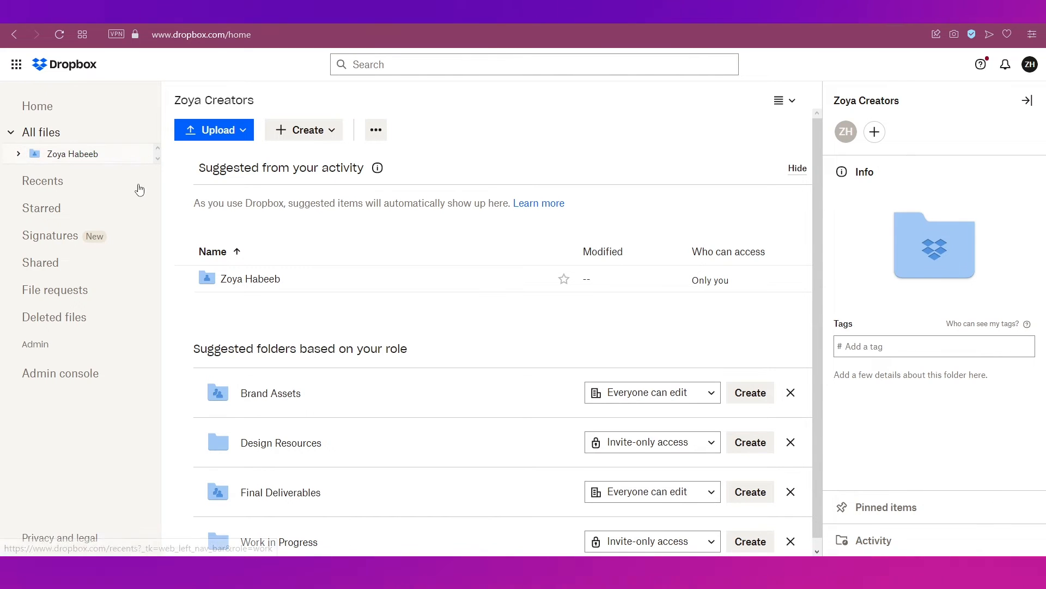
mouse_move(108, 202)
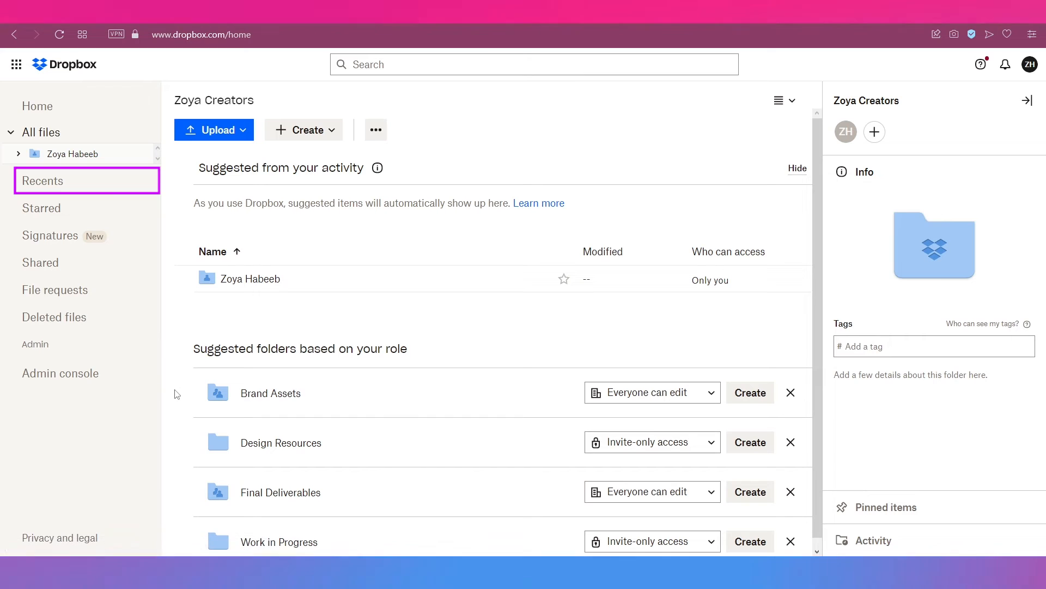
left_click(41, 208)
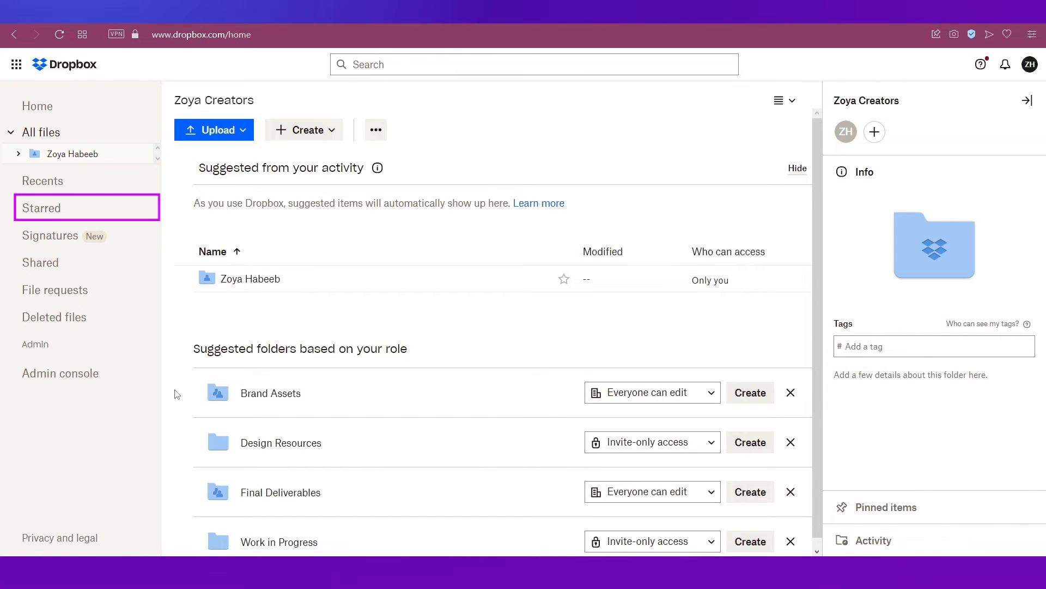
left_click(41, 262)
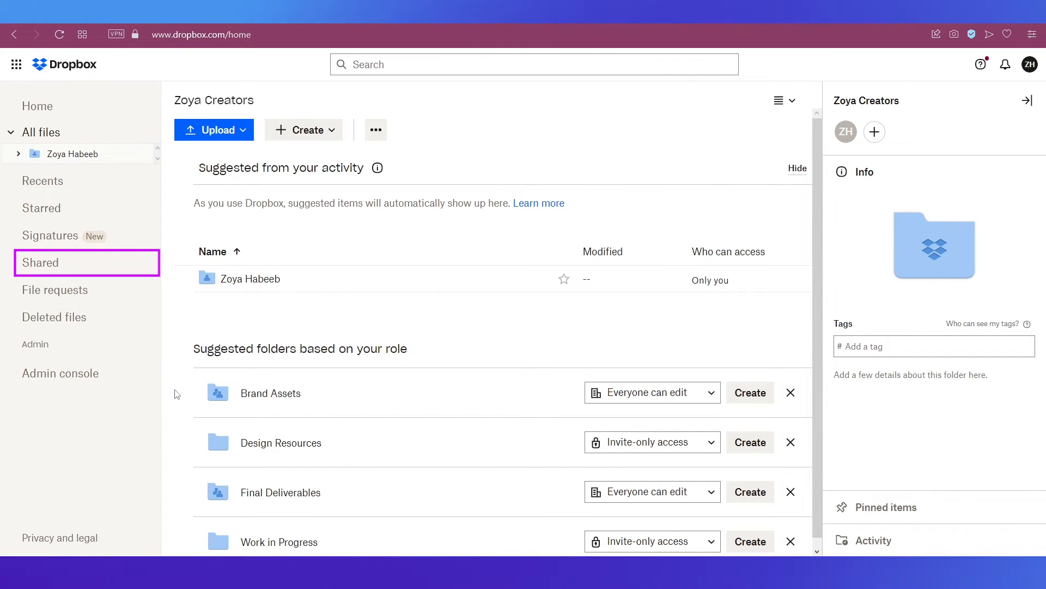
mouse_move(54, 316)
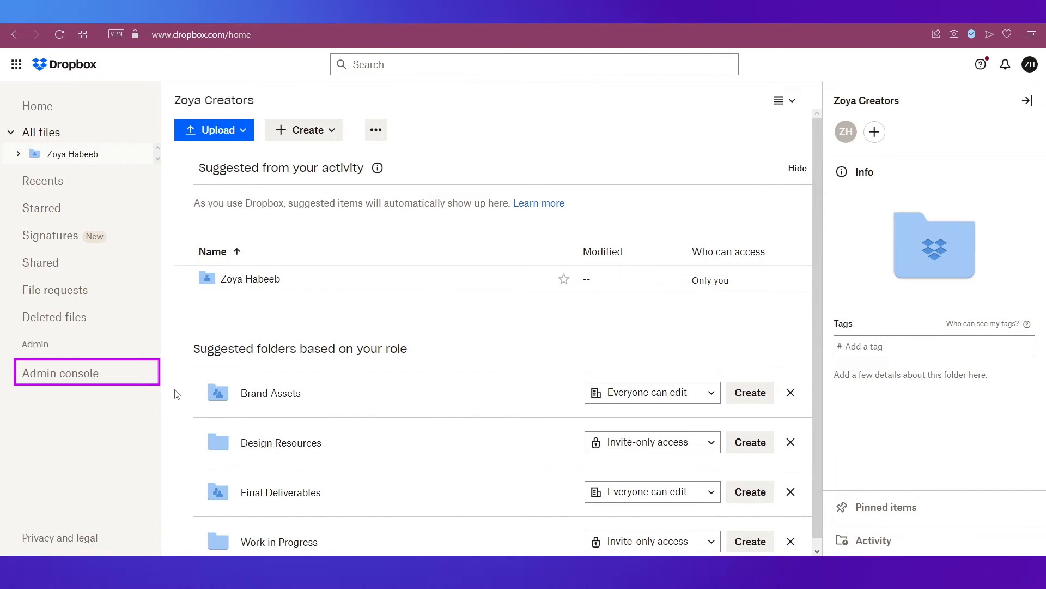
left_click(534, 64)
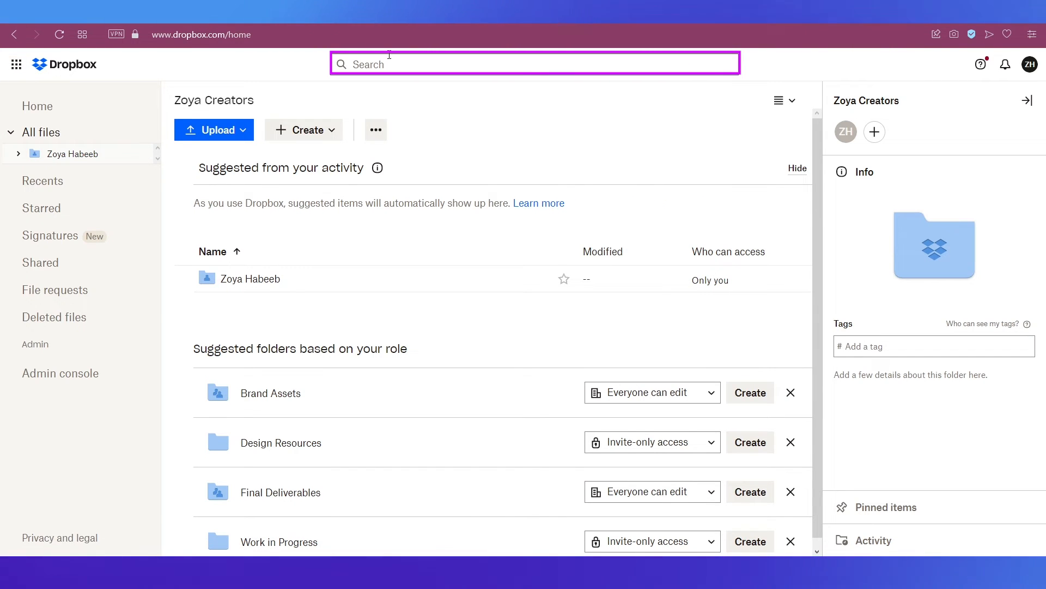
left_click(16, 64)
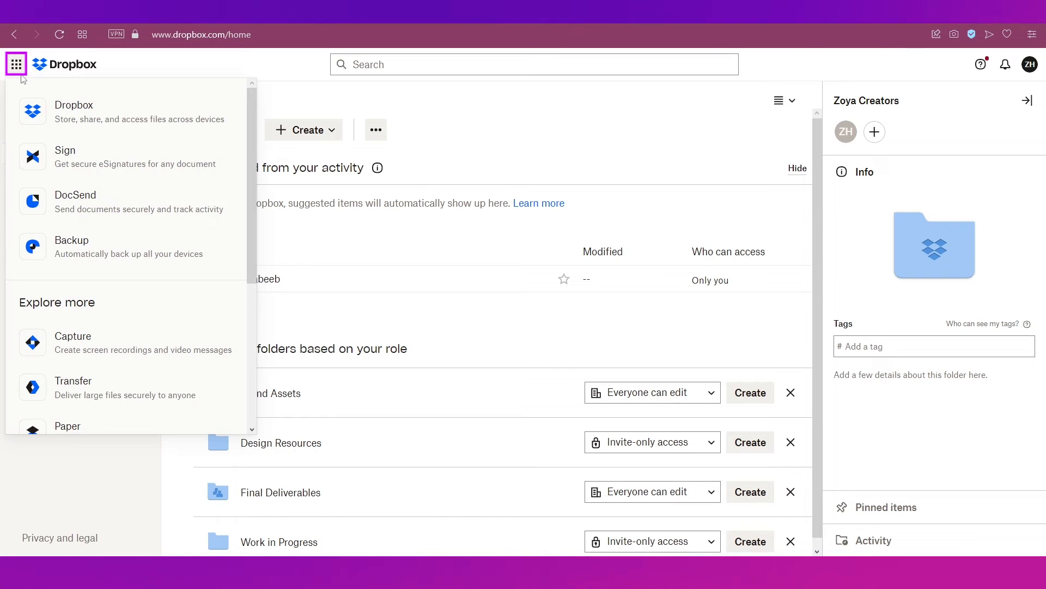
mouse_move(111, 319)
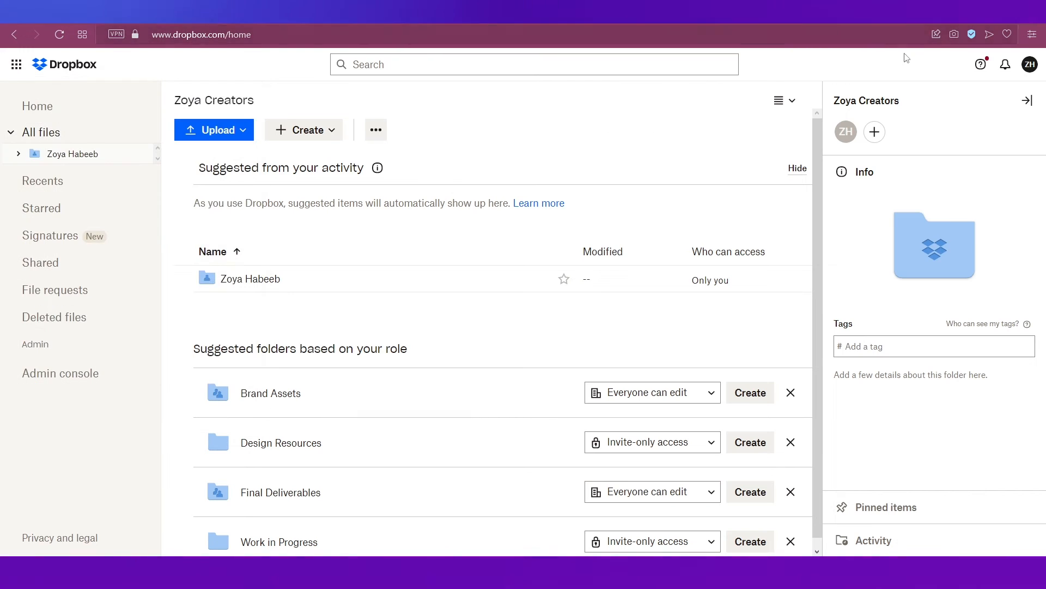
left_click(1030, 64)
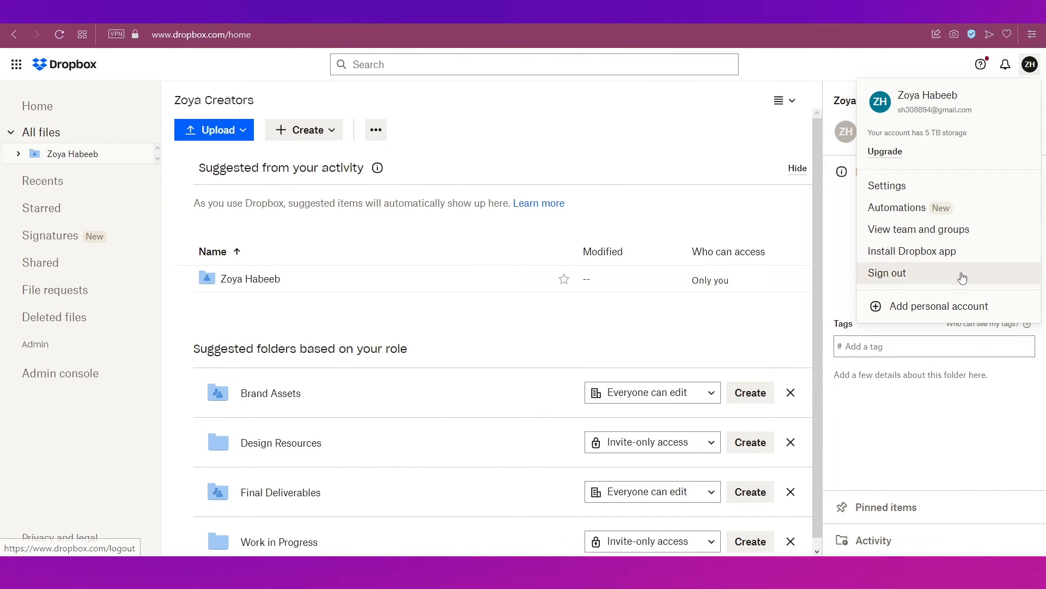
mouse_move(900, 70)
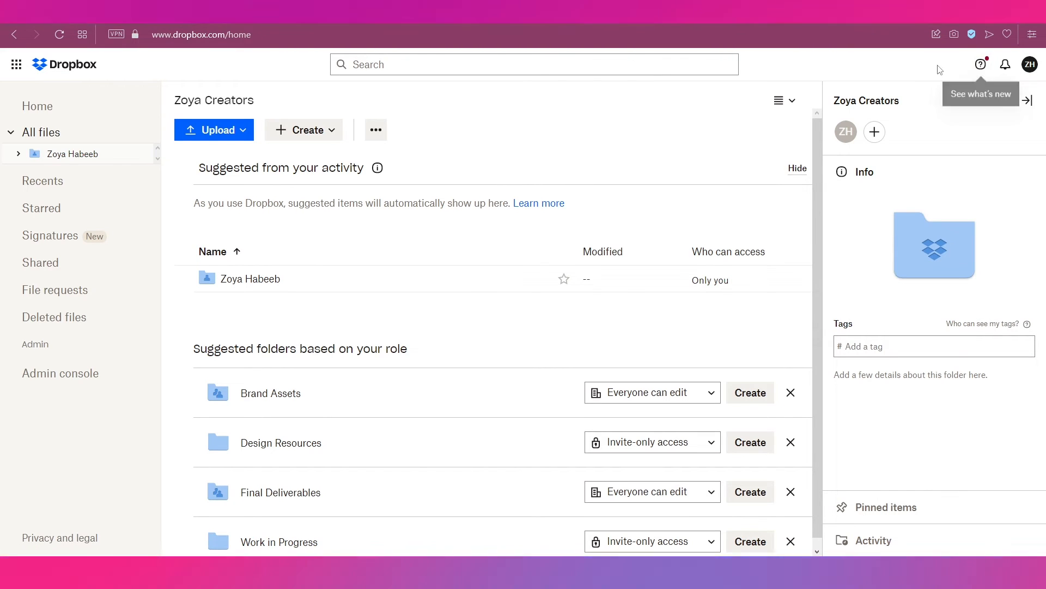
mouse_move(932, 134)
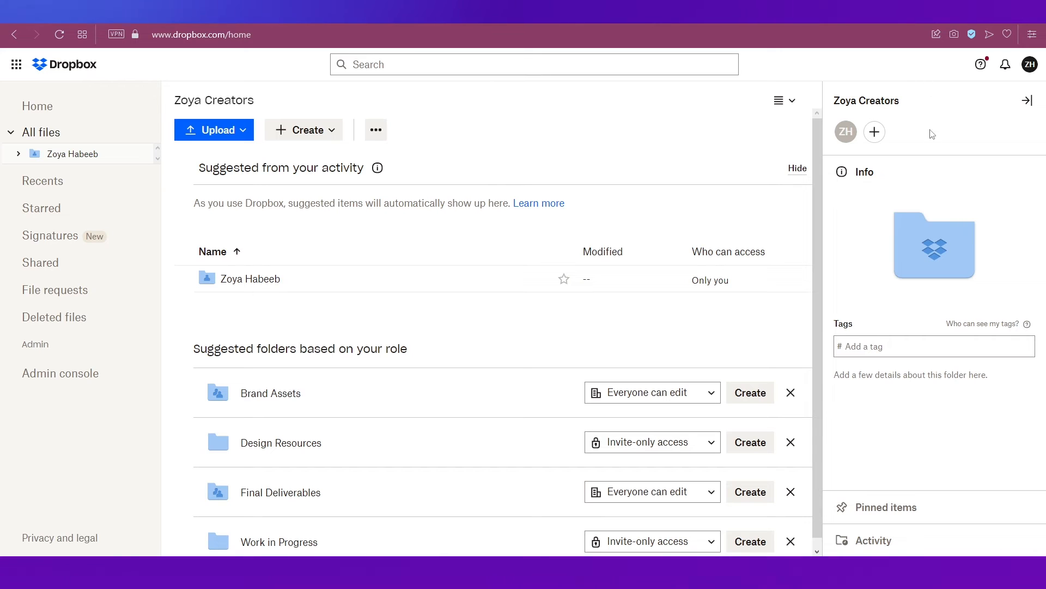
mouse_move(858, 138)
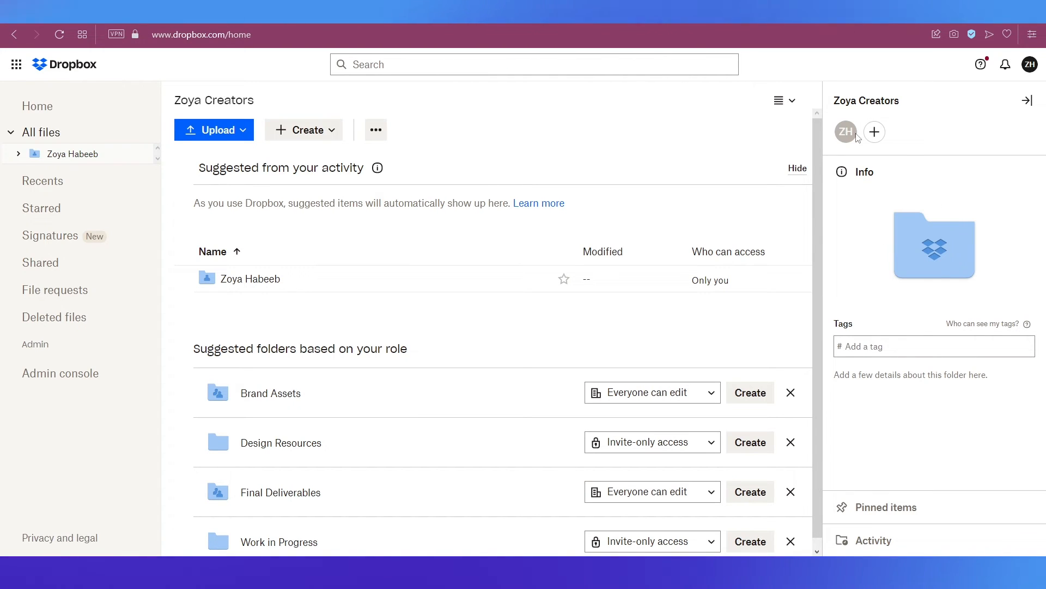
mouse_move(870, 207)
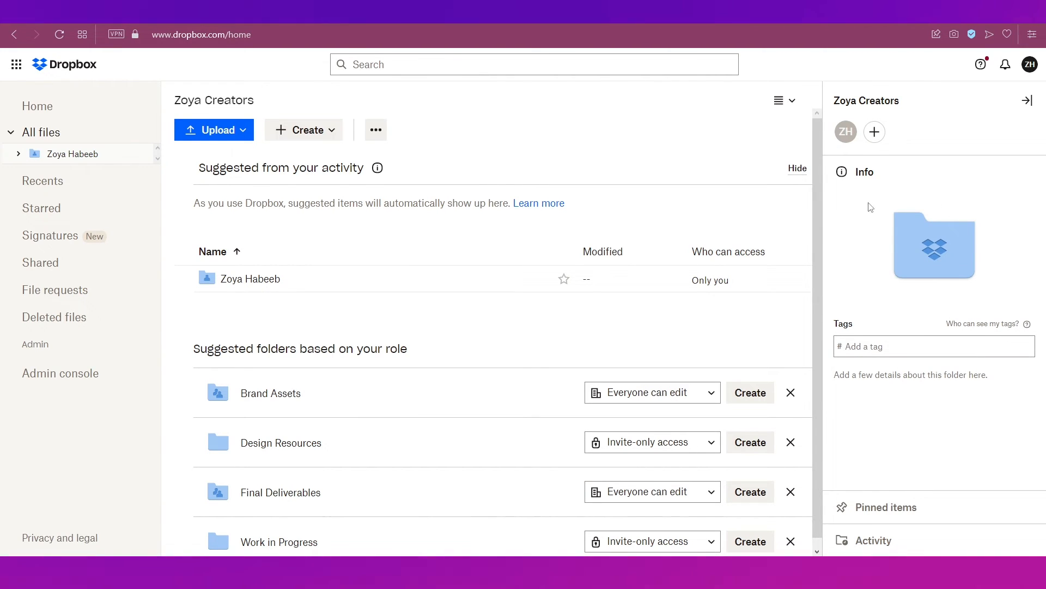
mouse_move(845, 131)
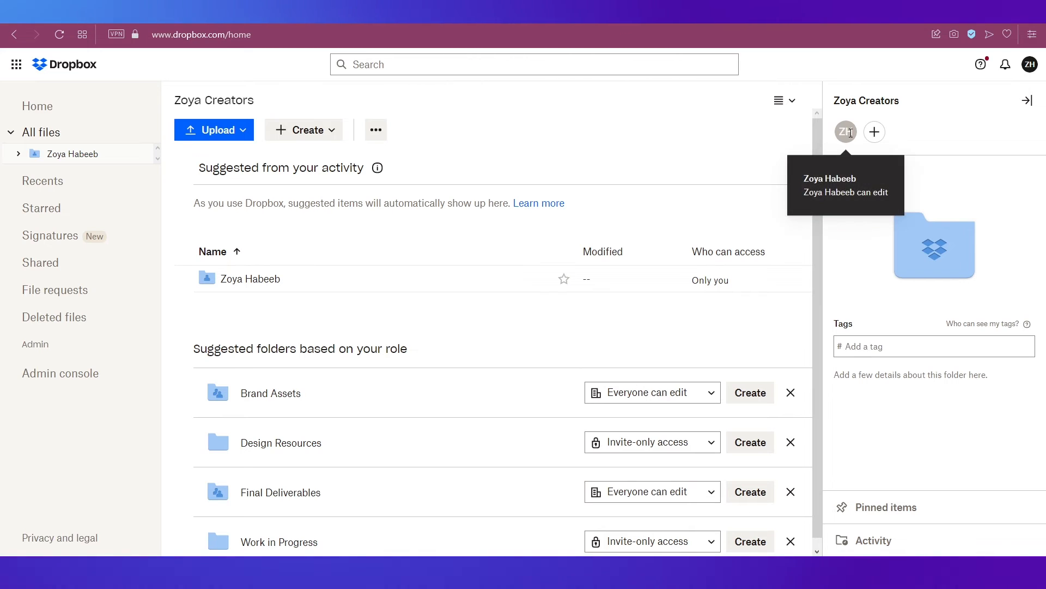
mouse_move(874, 131)
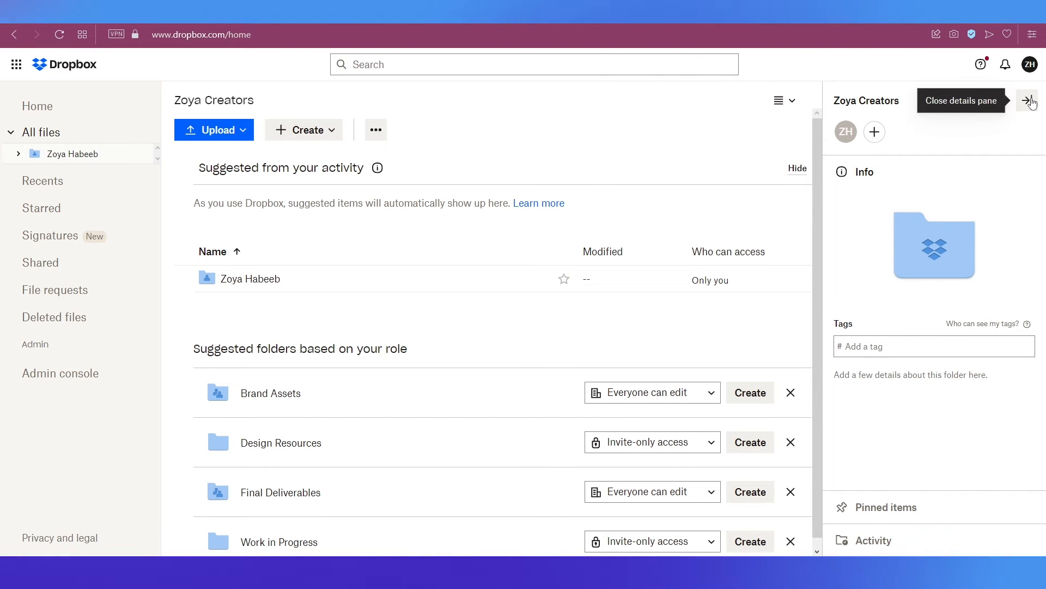
left_click(1031, 101)
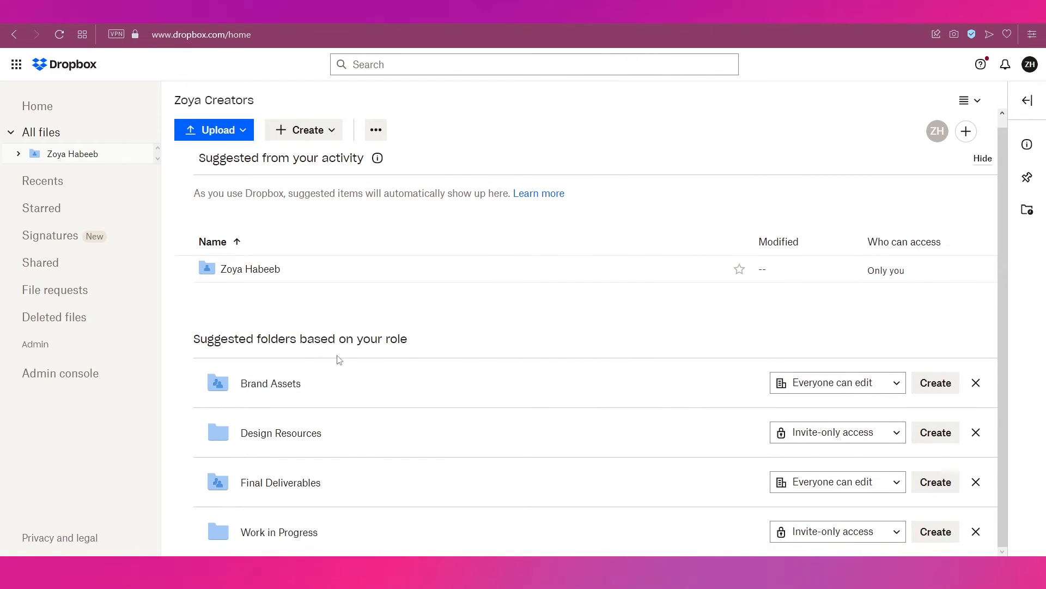
mouse_move(375, 457)
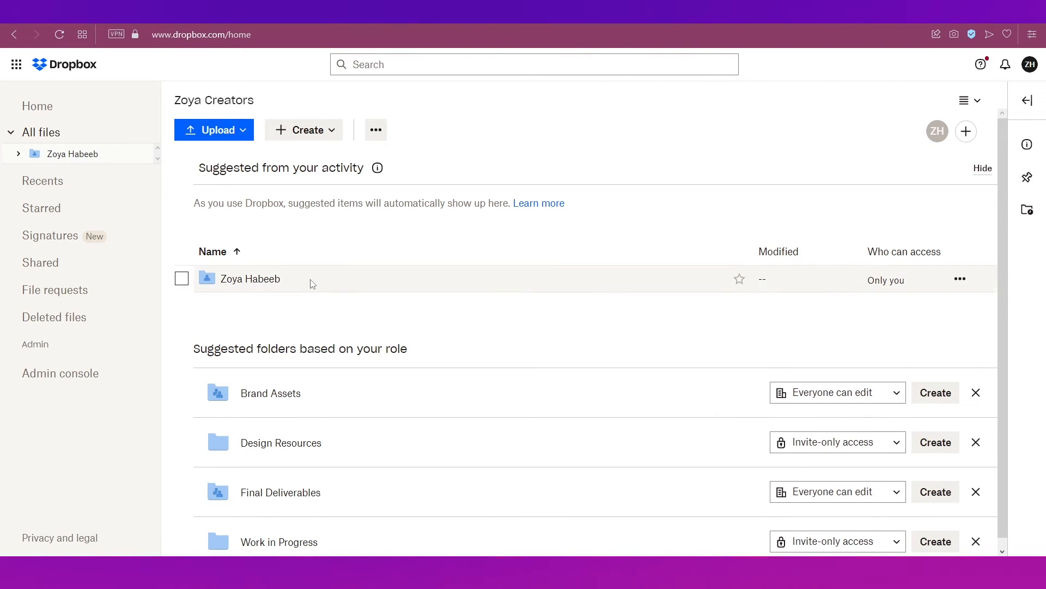
mouse_move(252, 296)
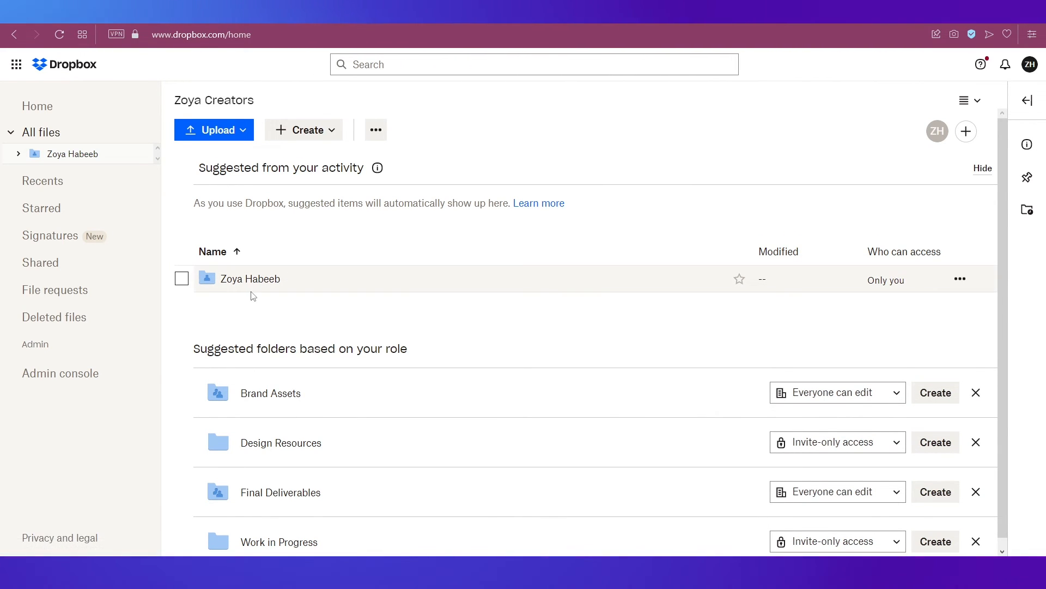
mouse_move(467, 303)
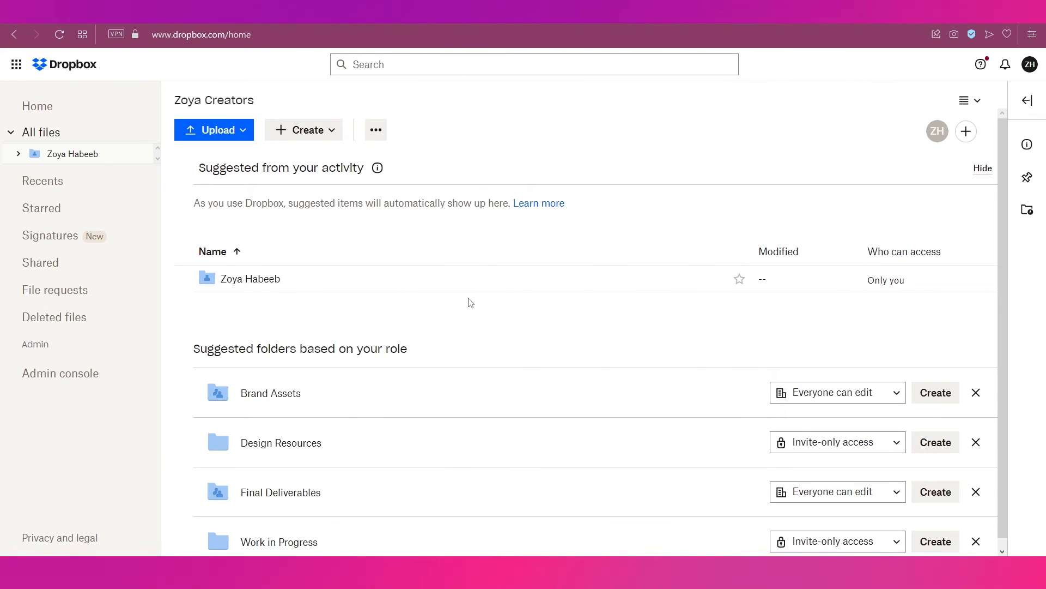
mouse_move(252, 292)
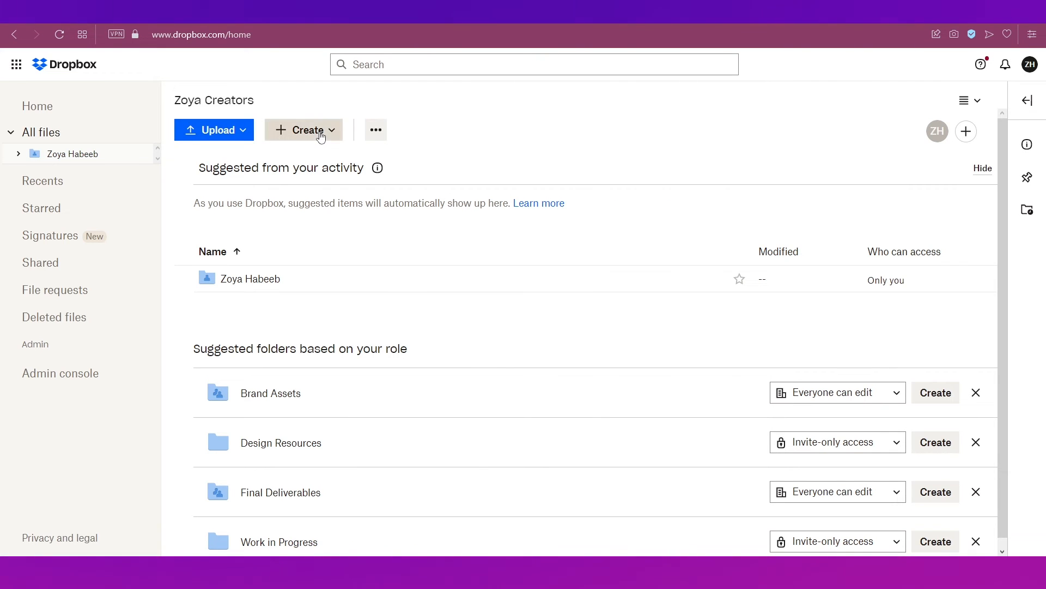
left_click(303, 129)
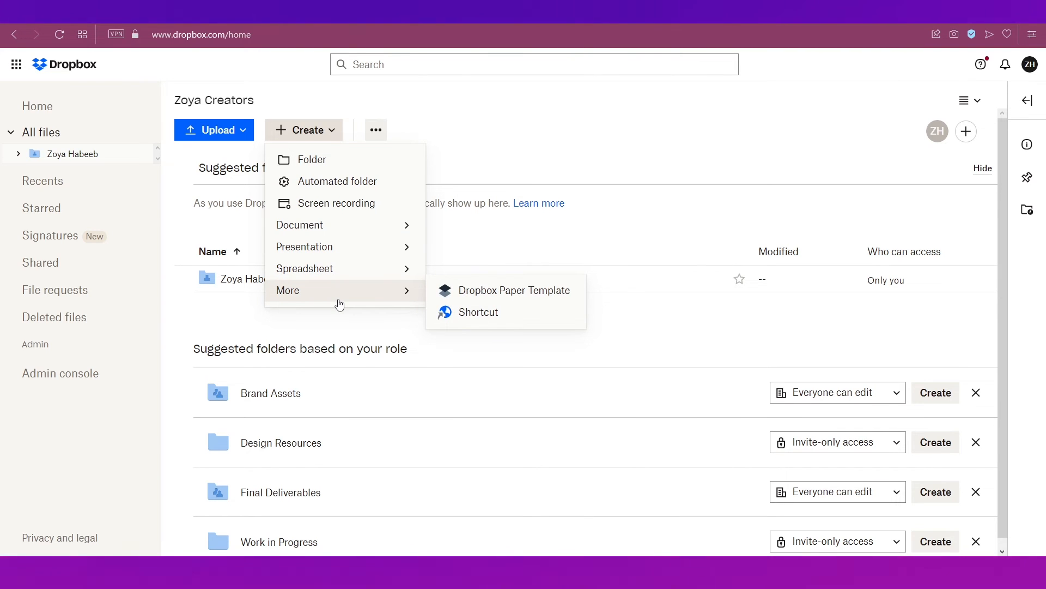
left_click(375, 130)
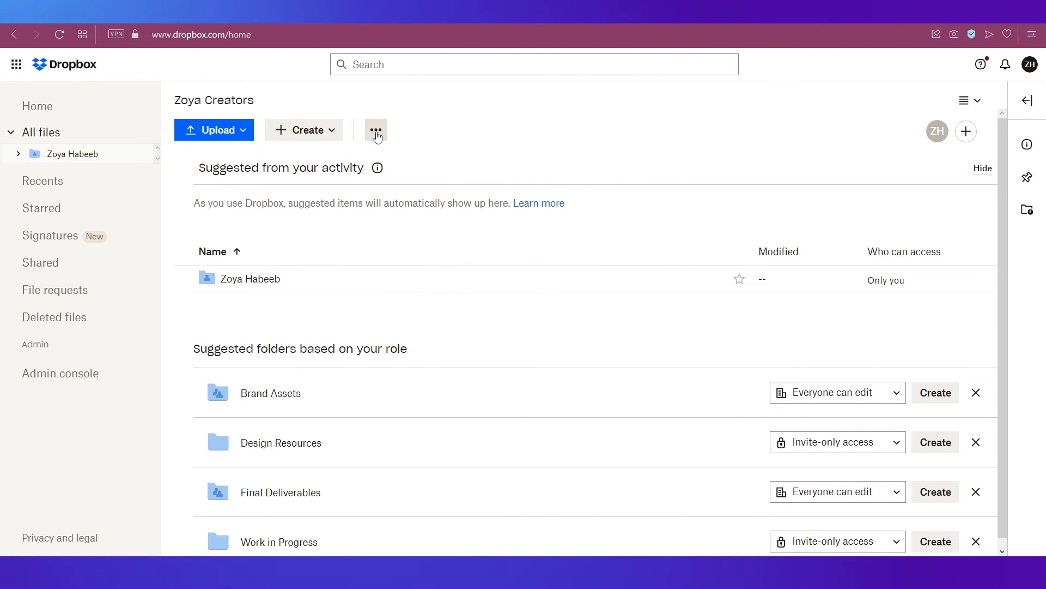
left_click(375, 130)
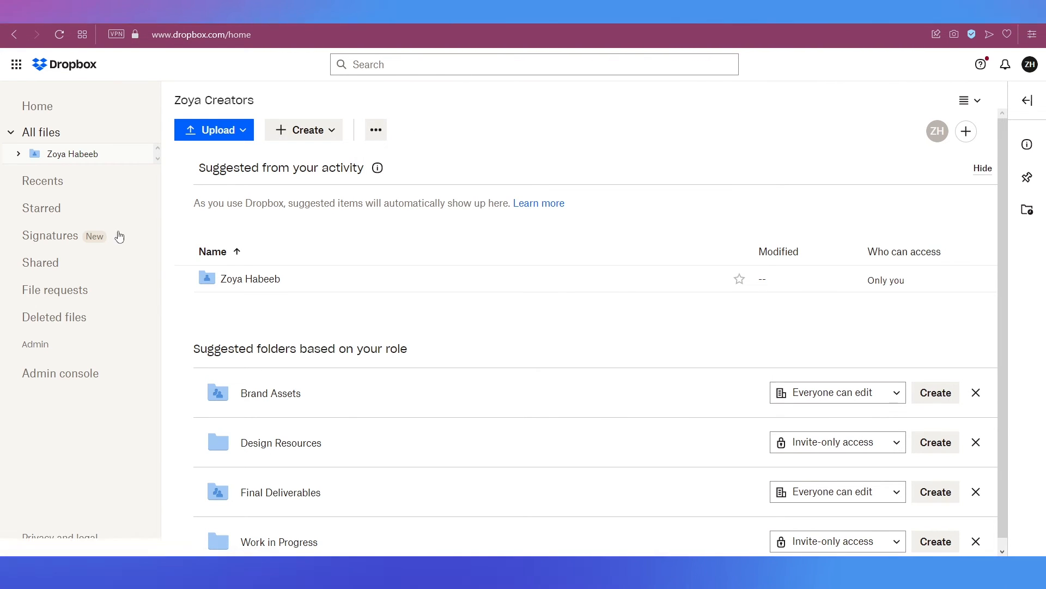
- From Shared, create folder 'Design' and share it with the invitee as Can edit
left_click(39, 262)
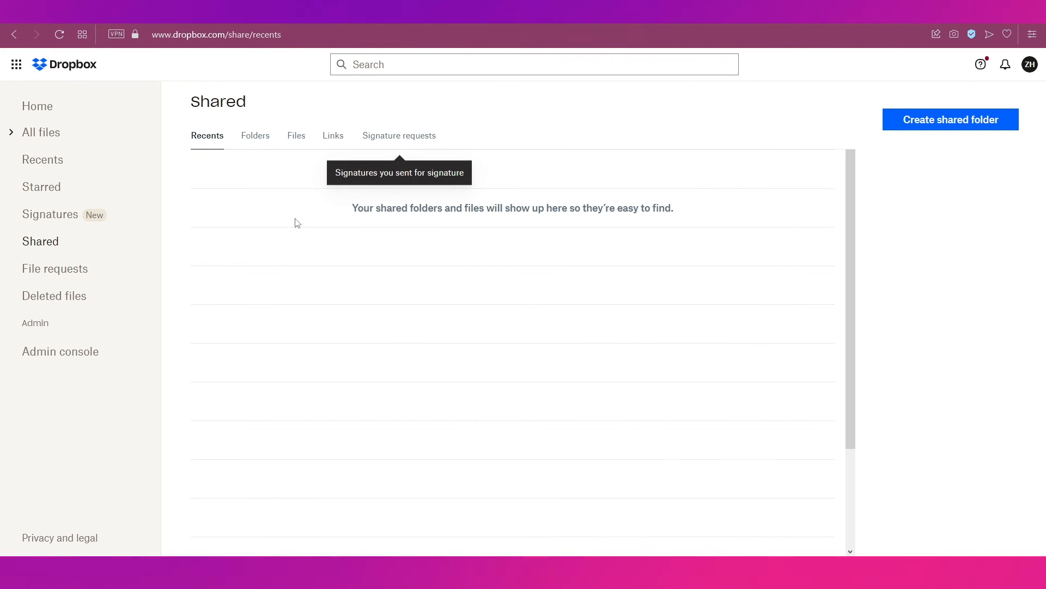
mouse_move(705, 146)
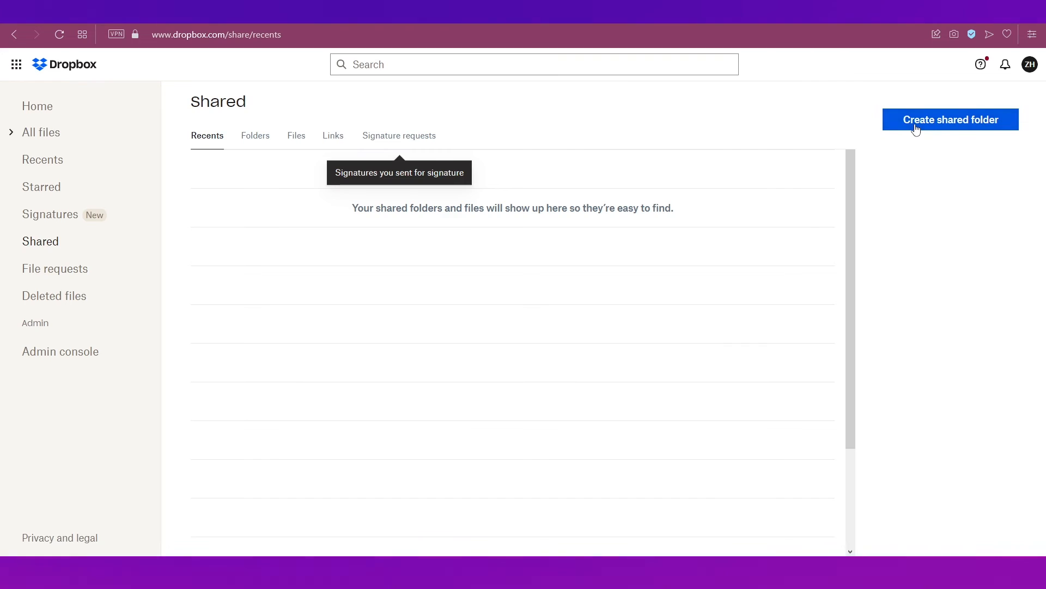
left_click(950, 120)
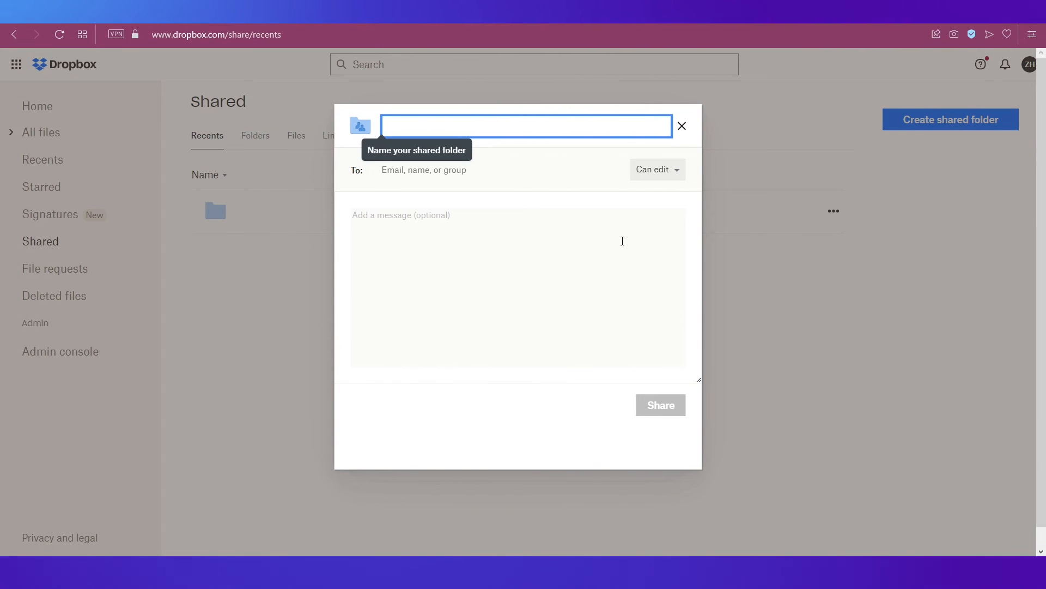
type("D")
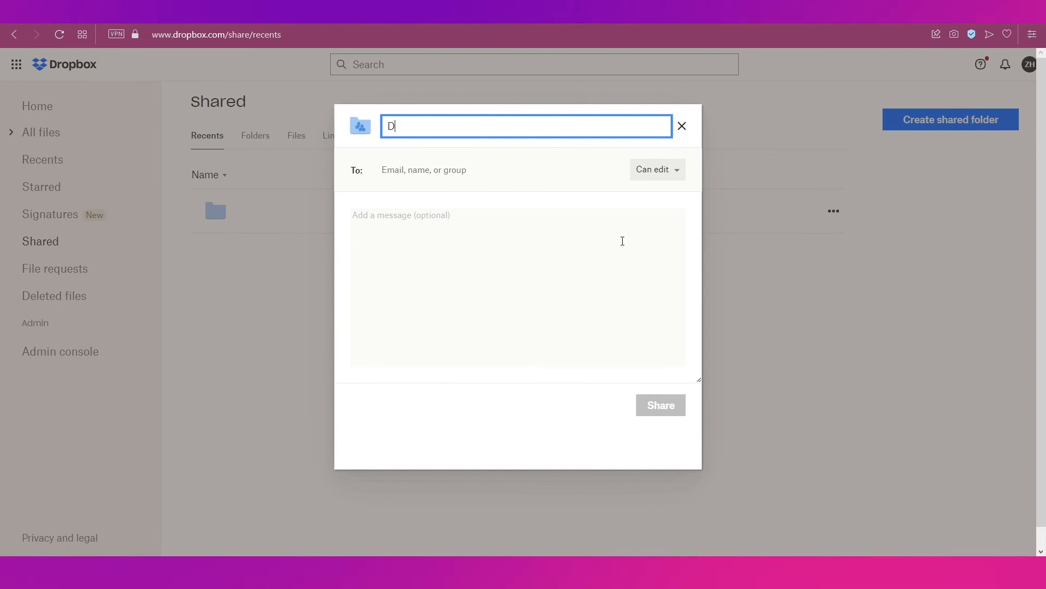
type("esign")
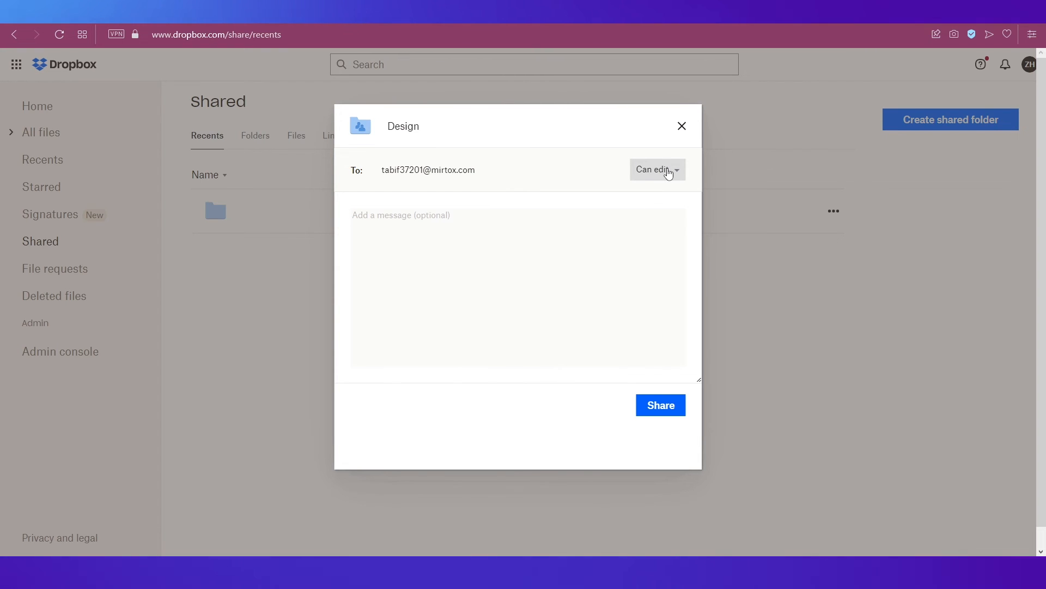
left_click(655, 169)
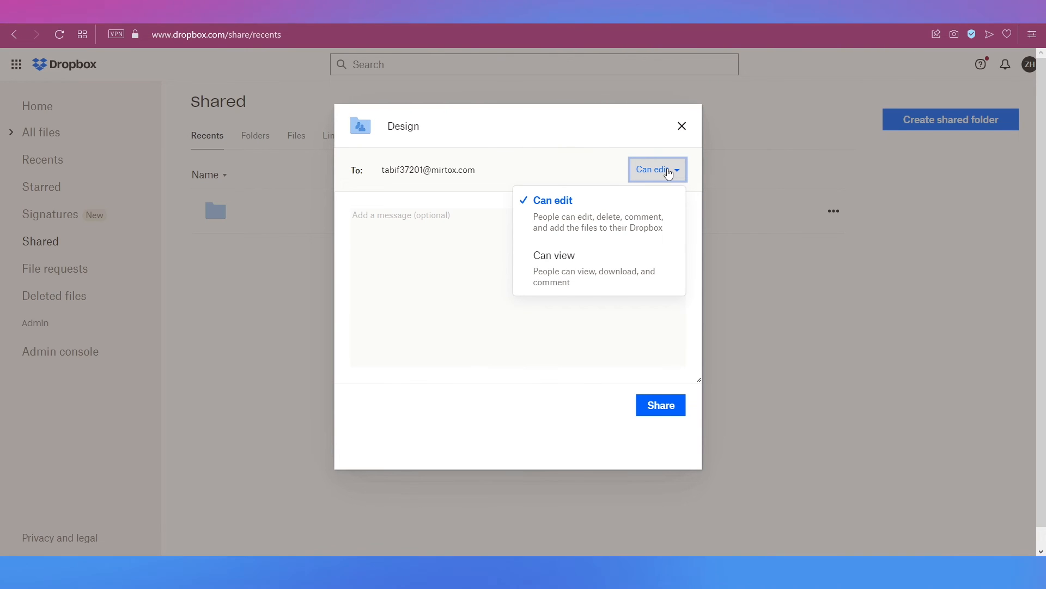
mouse_move(598, 268)
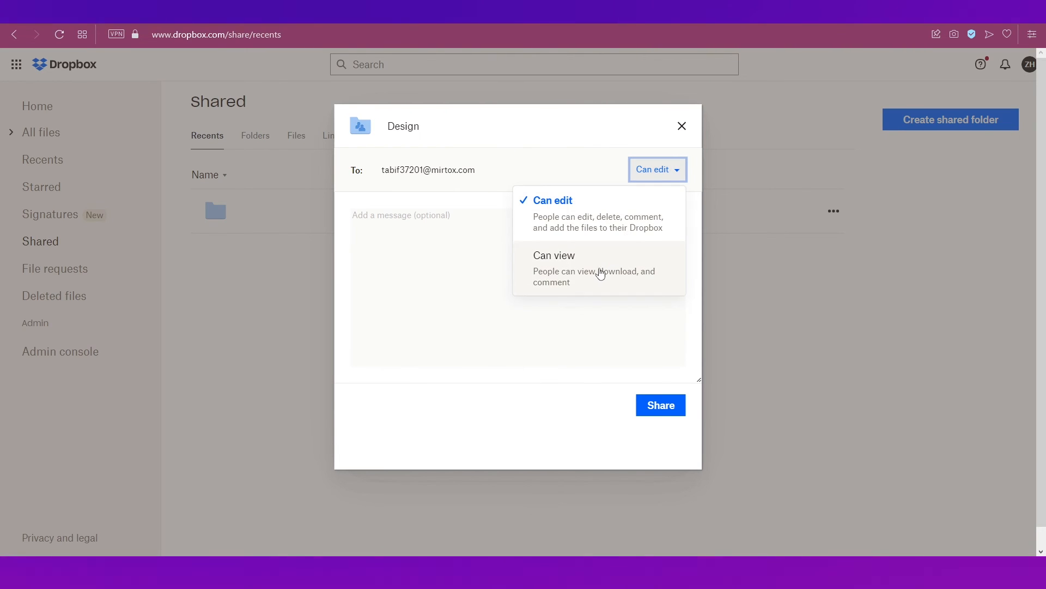
mouse_move(568, 228)
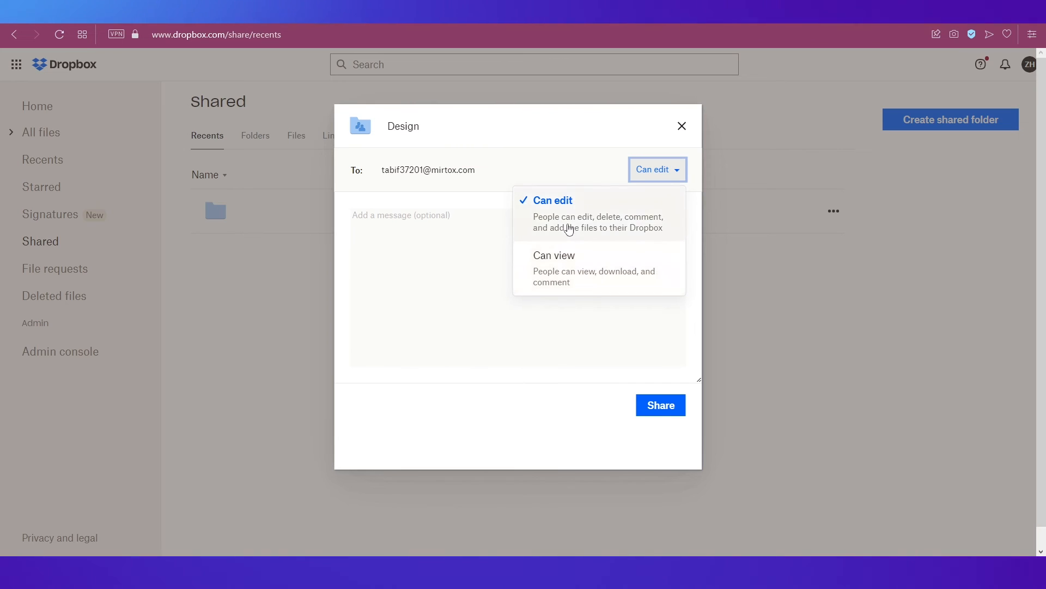
mouse_move(684, 373)
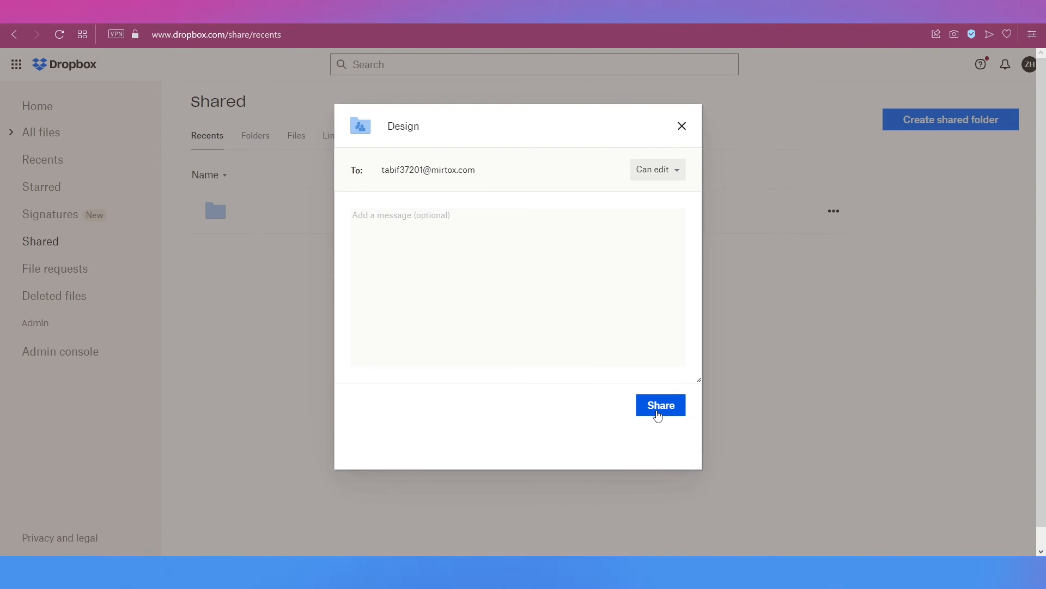
left_click(660, 405)
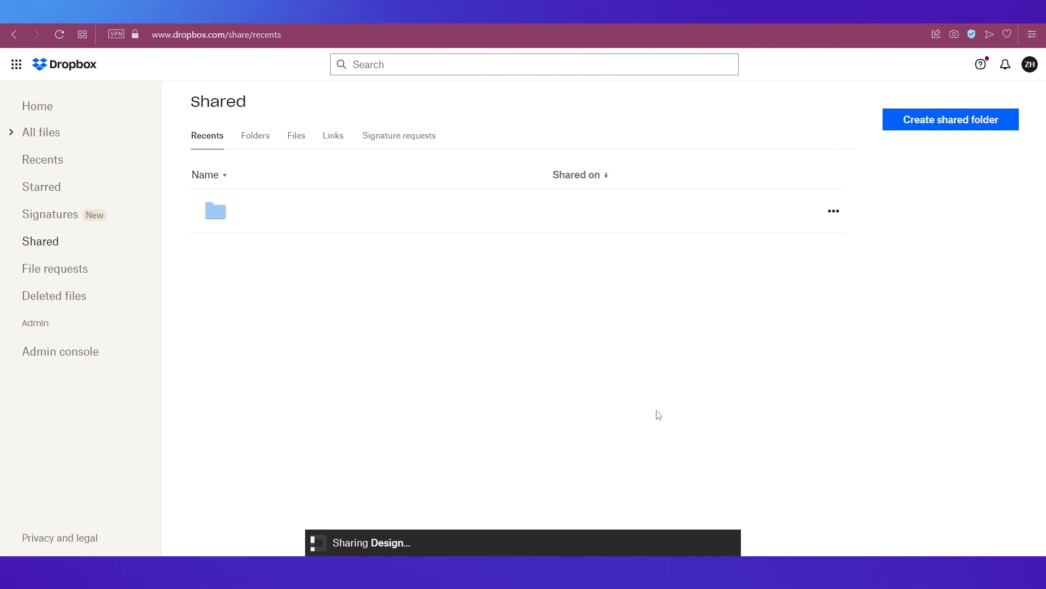
- Open the empty Design folder and look through its ••• actions and Create menus
left_click(214, 211)
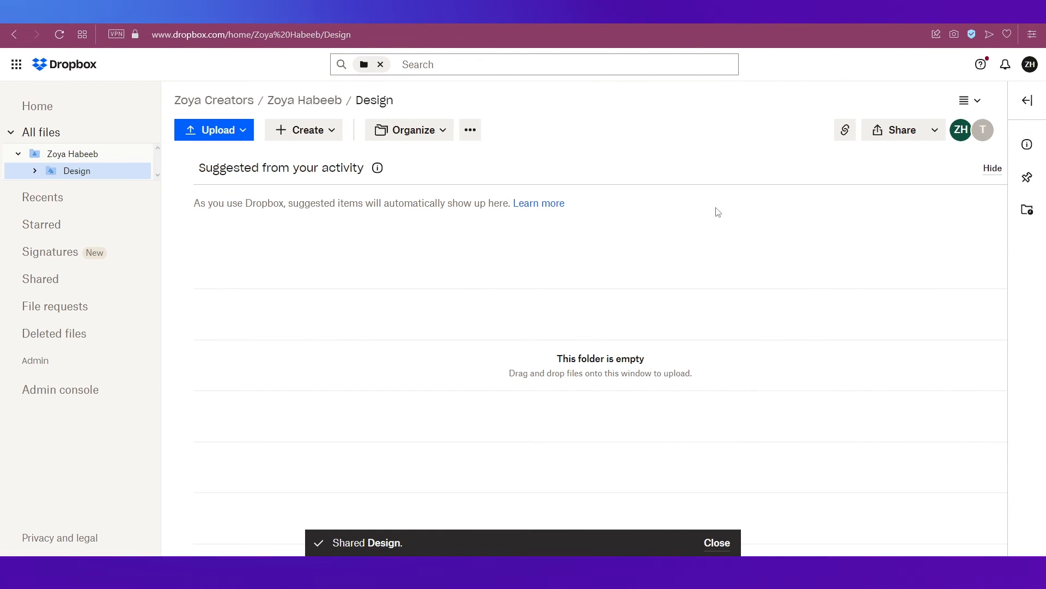
mouse_move(961, 130)
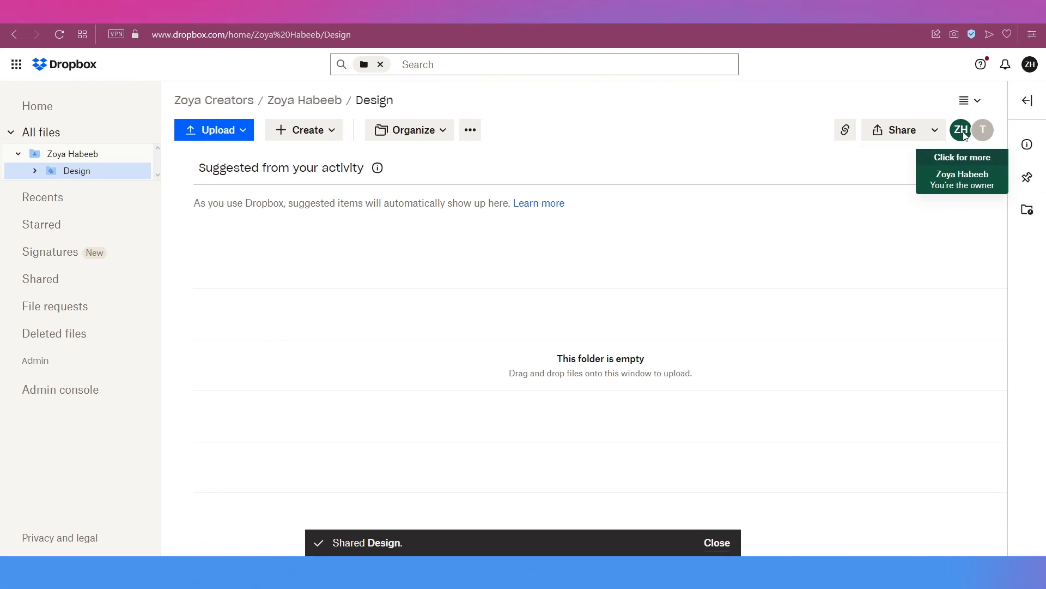
mouse_move(982, 130)
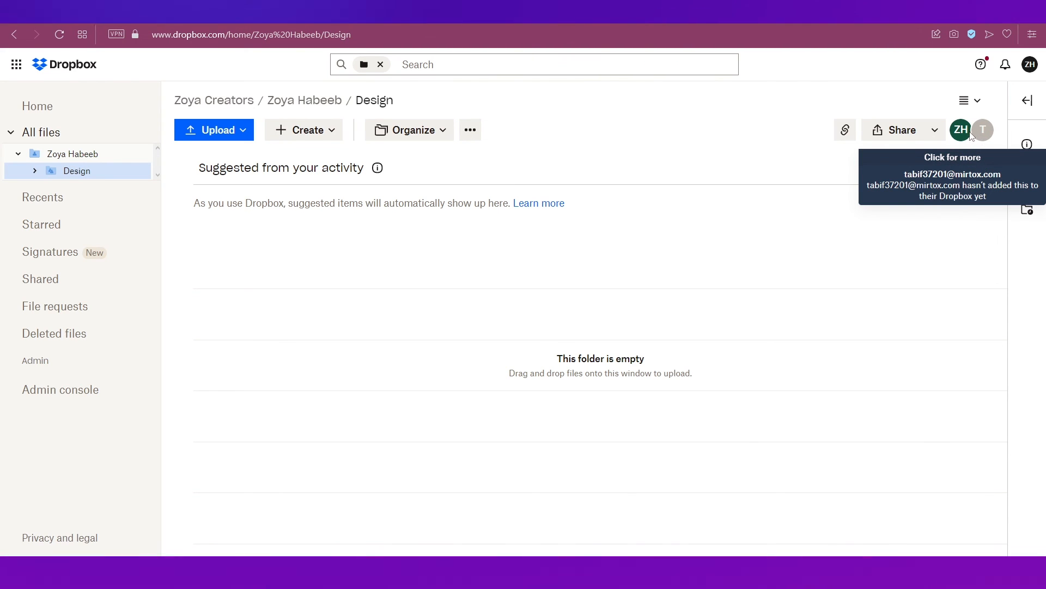
left_click(469, 130)
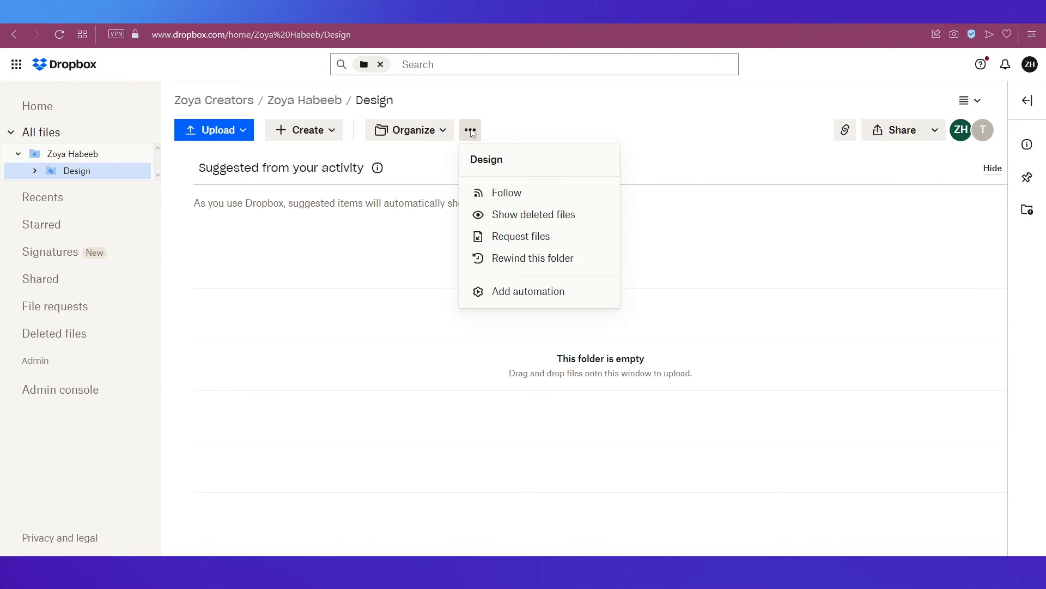
mouse_move(501, 297)
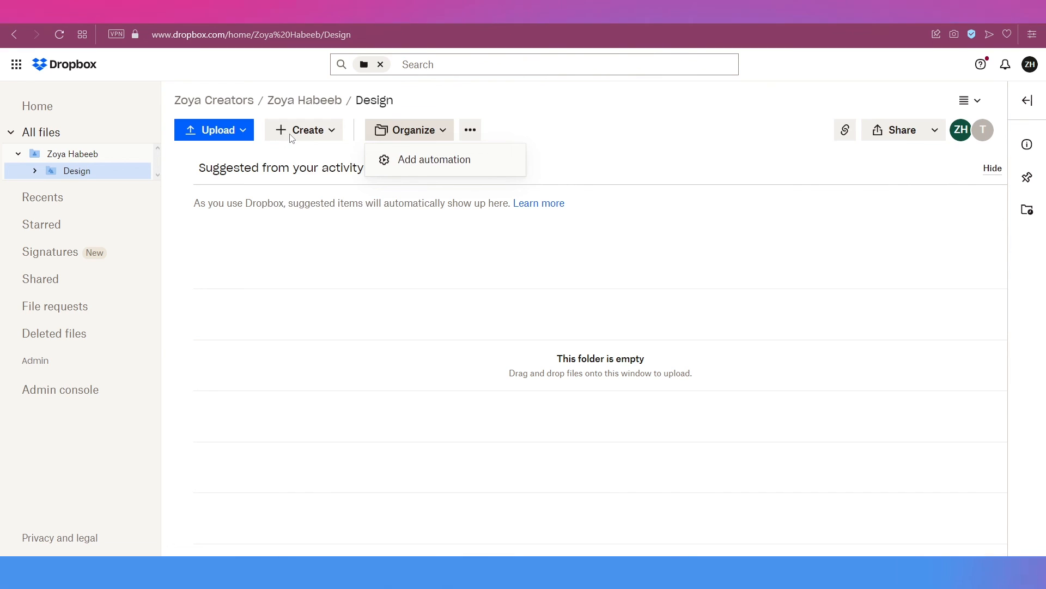
left_click(303, 129)
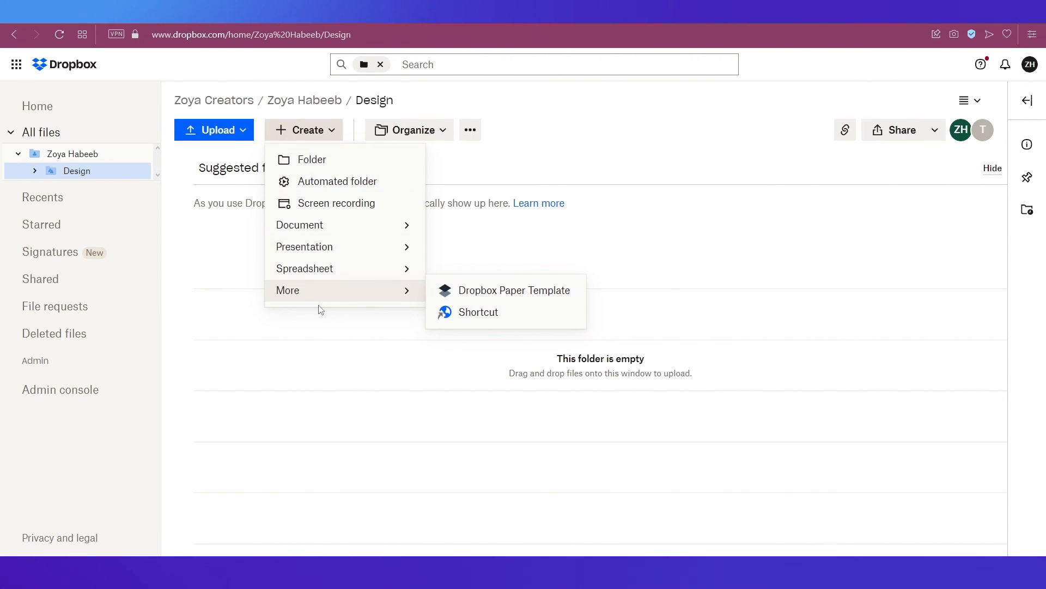
left_click(230, 261)
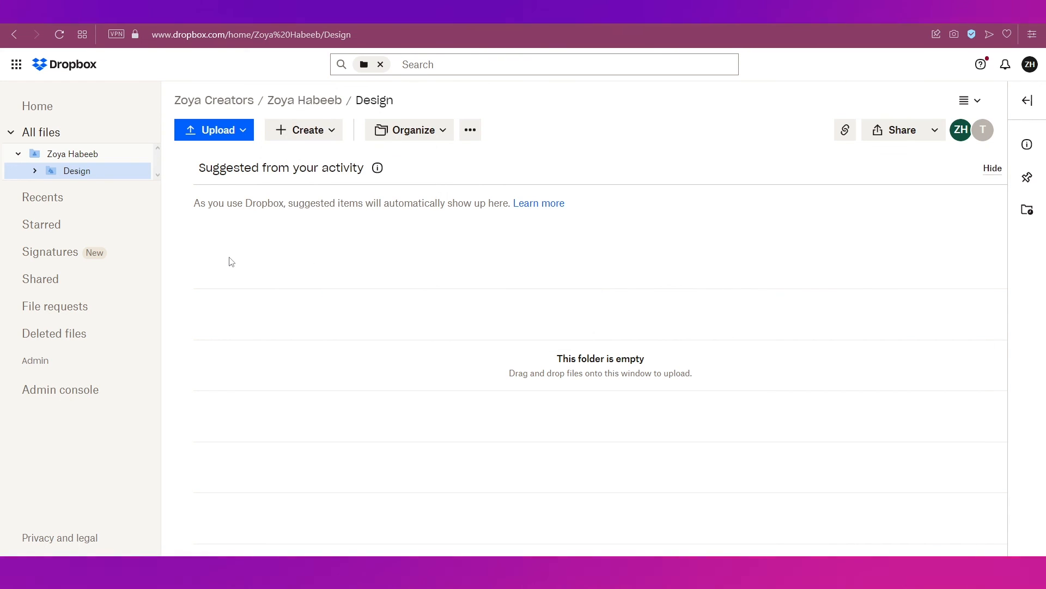
mouse_move(41, 132)
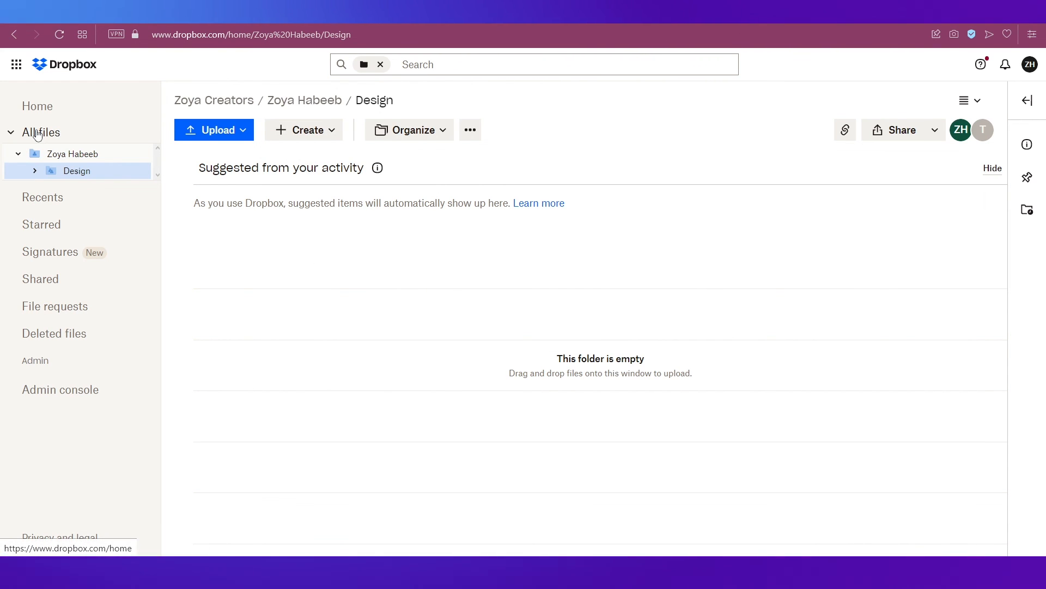
- Return to All files, open Design, and create an Untitled Google Doc there
left_click(214, 99)
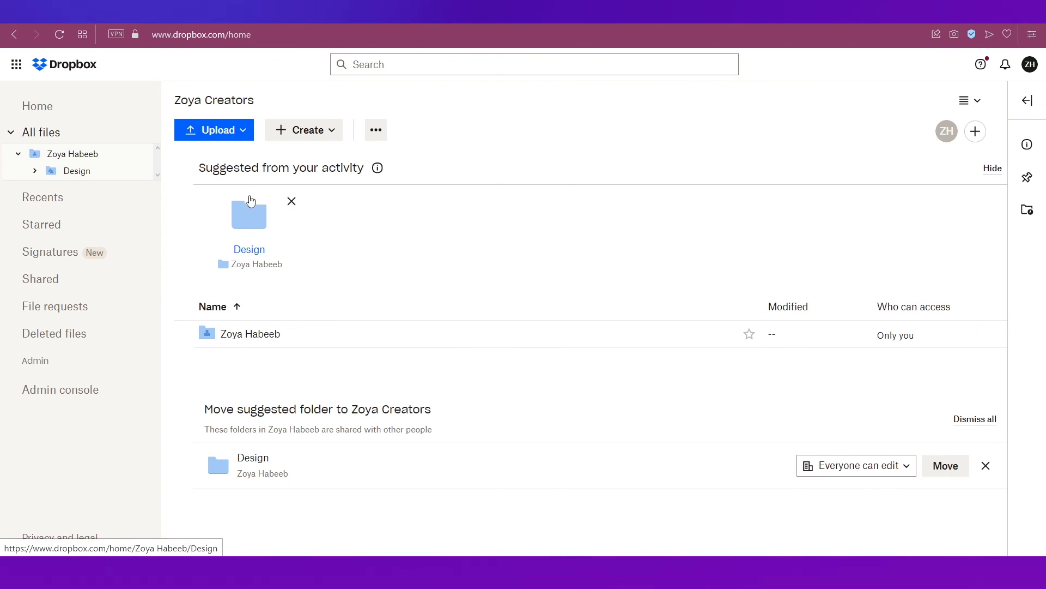
mouse_move(239, 221)
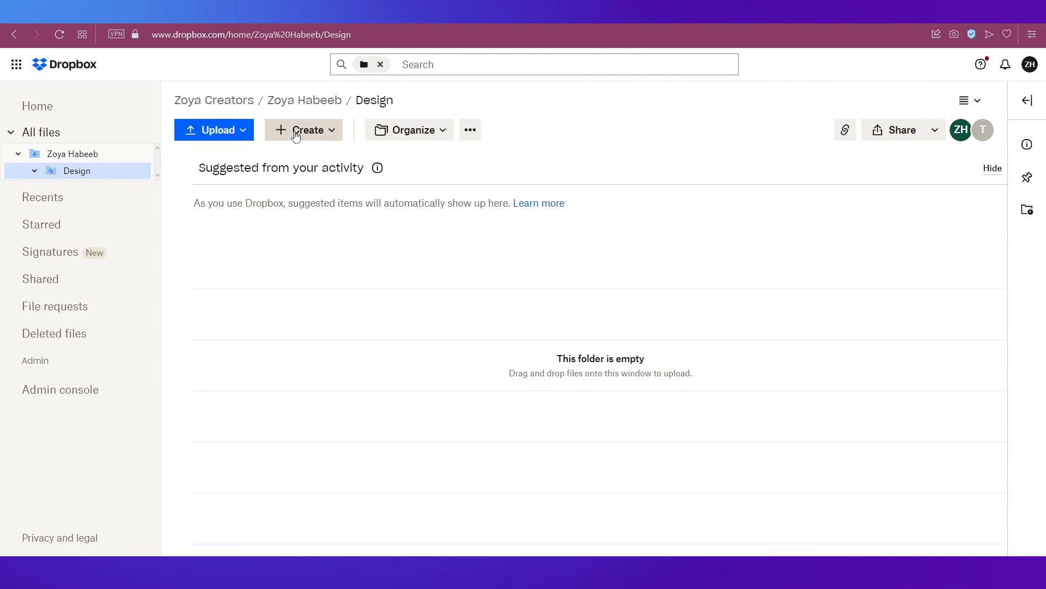
left_click(303, 130)
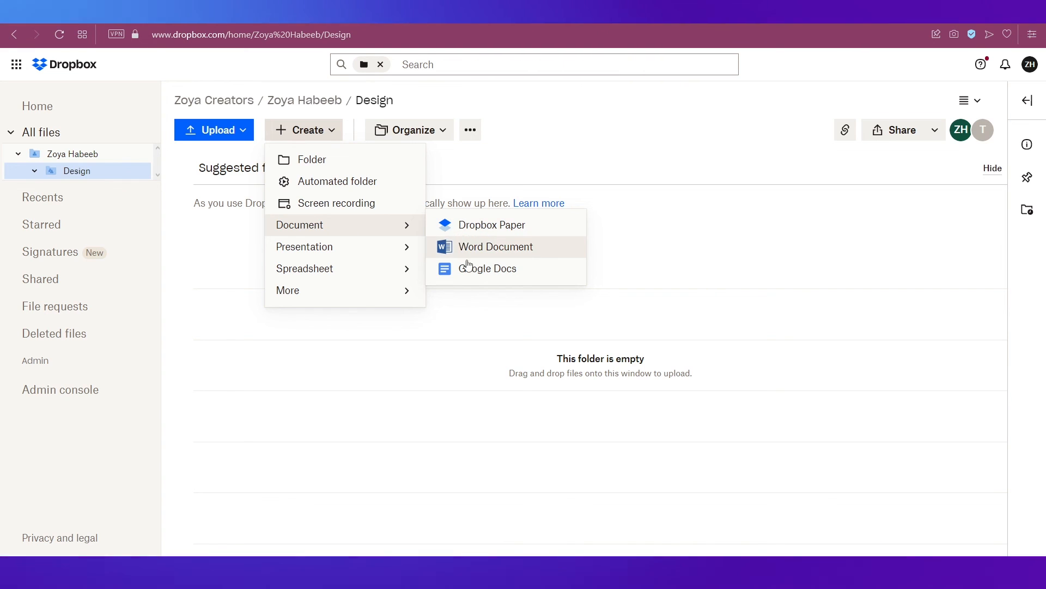
left_click(488, 269)
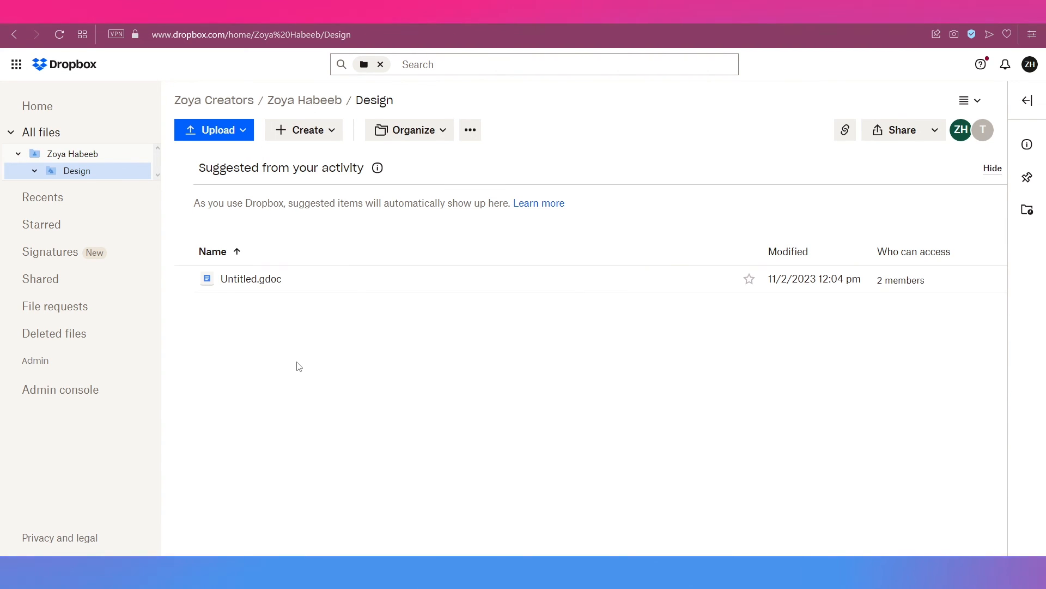